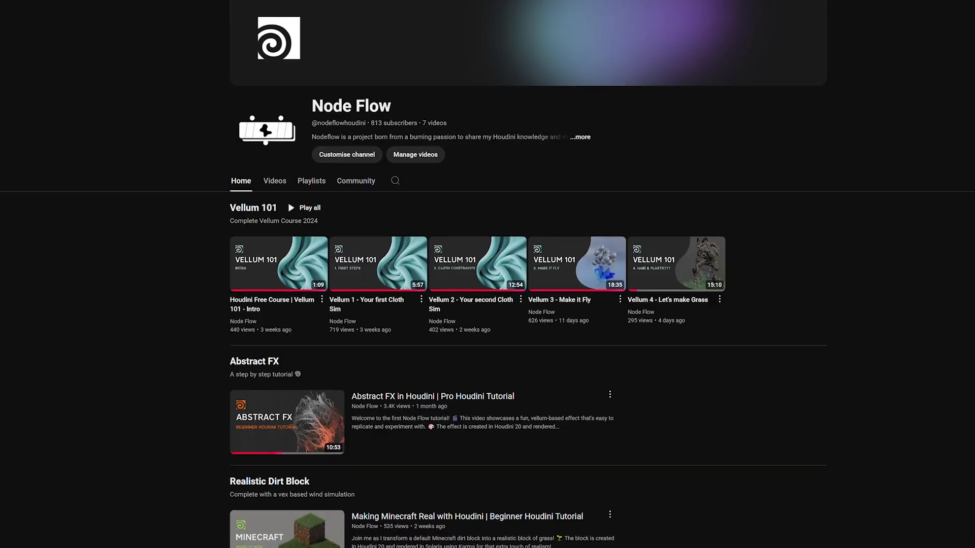
Step: Create a geometry container with a high-resolution sphere (130 rows/columns, scale 1.5) raised in Y
{"action": "scroll", "scroll_direction": "down", "scroll_amount": 3}
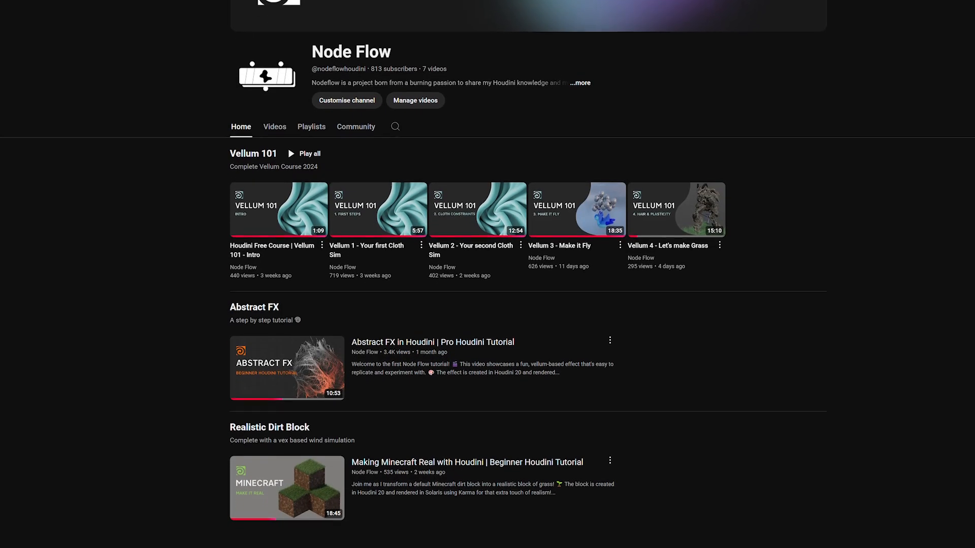
{"action": "scroll", "scroll_direction": "down", "scroll_amount": 3}
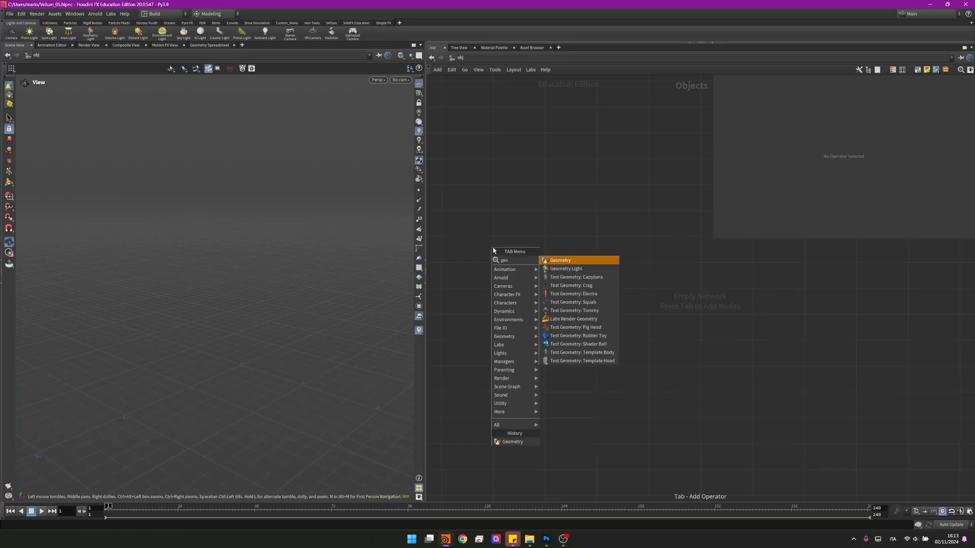
{"action": "left_click", "coordinate": [560, 260]}
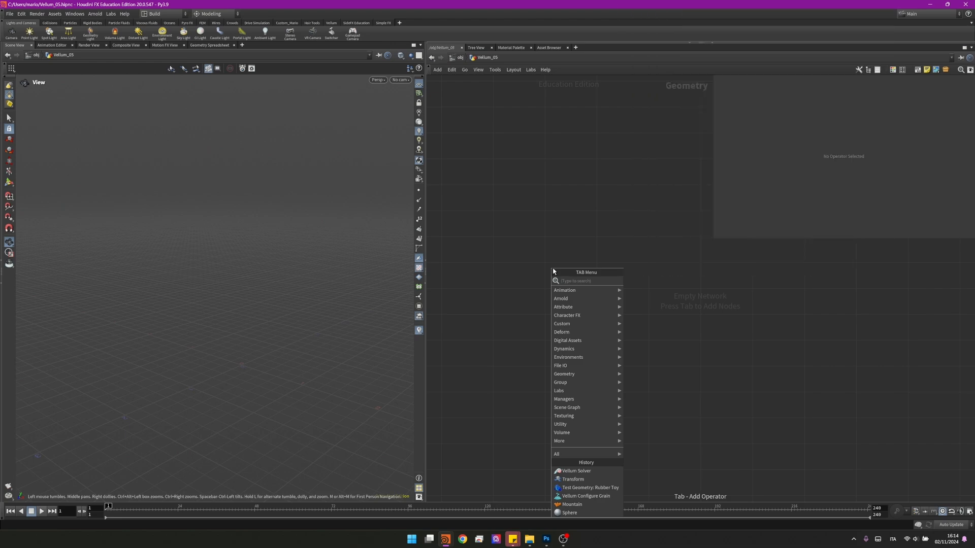
{"action": "left_click", "coordinate": [569, 513]}
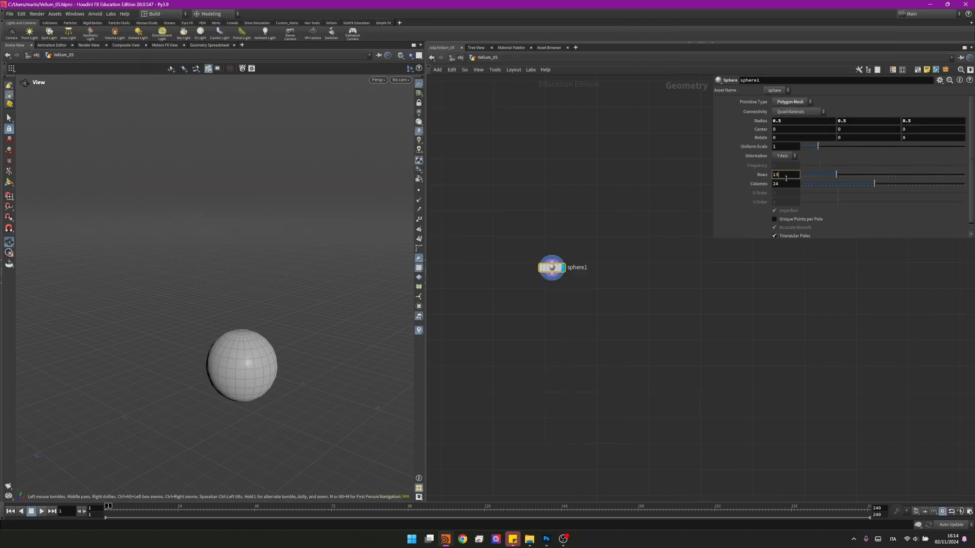
{"action": "type", "text": "130"}
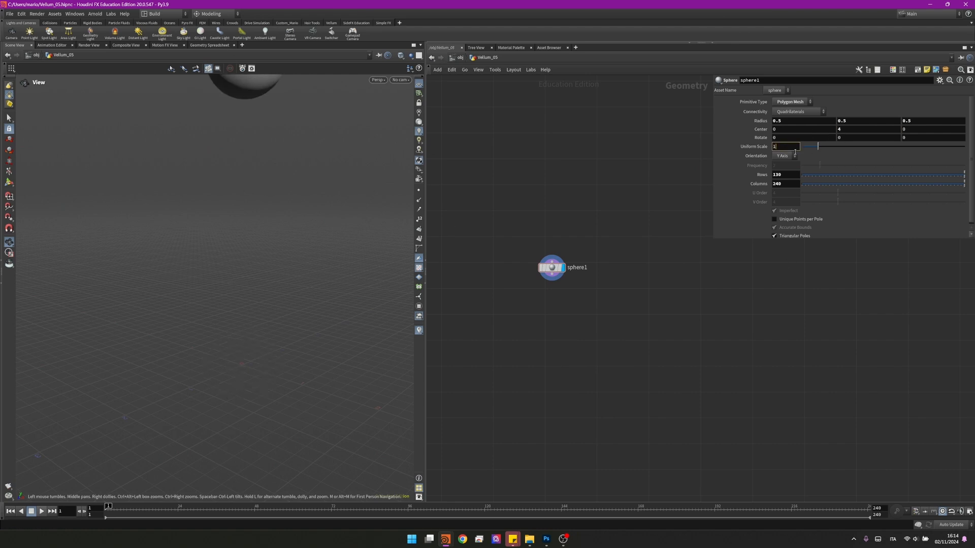
{"action": "type", "text": "1.5"}
{"action": "type", "text": "trans"}
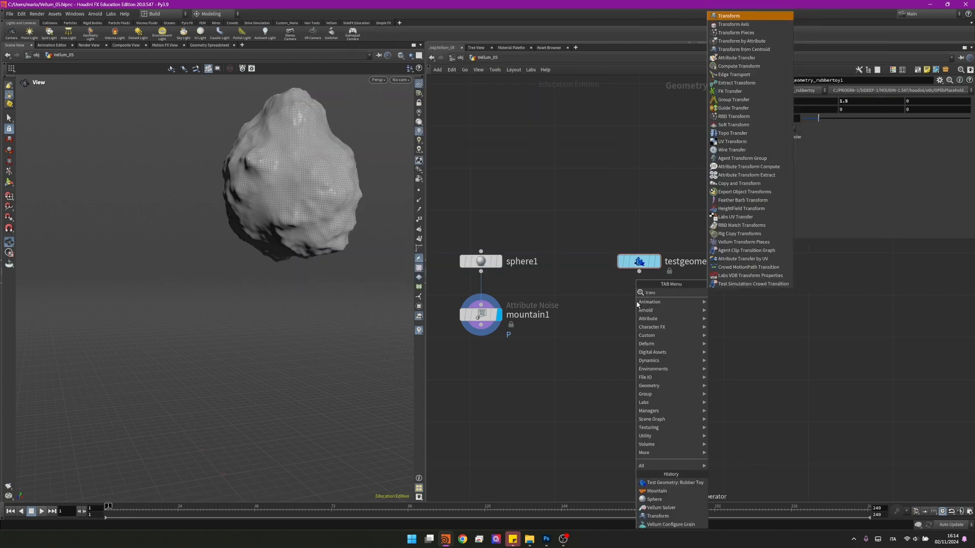
Step: Add a Transform after the rubber toy and set its Y rotation
{"action": "left_click", "coordinate": [729, 15]}
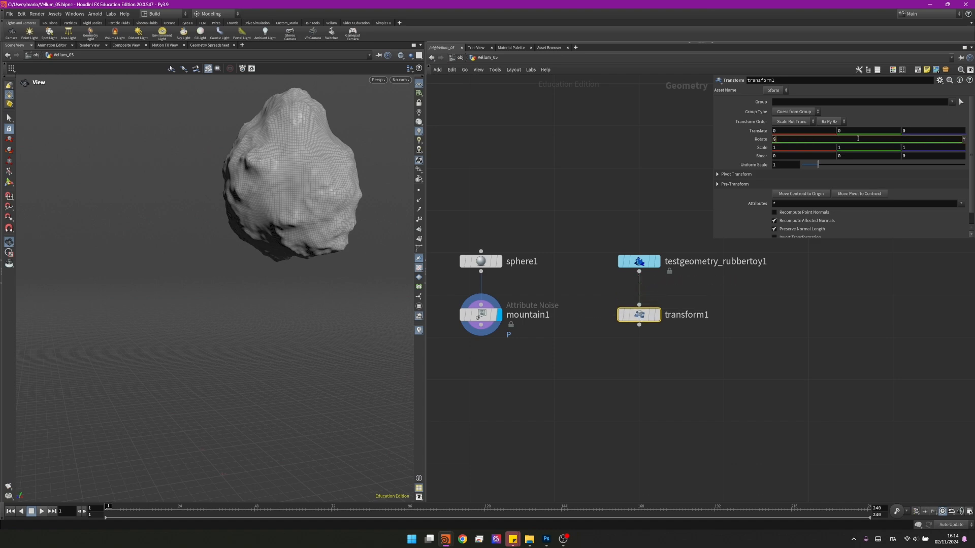
{"action": "triple_click", "coordinate": [870, 139]}
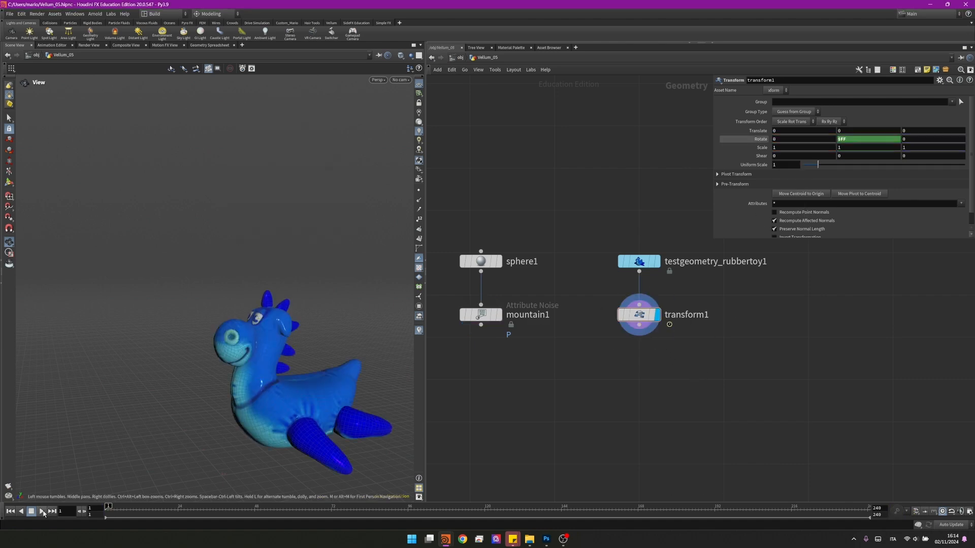
{"action": "left_click", "coordinate": [31, 511]}
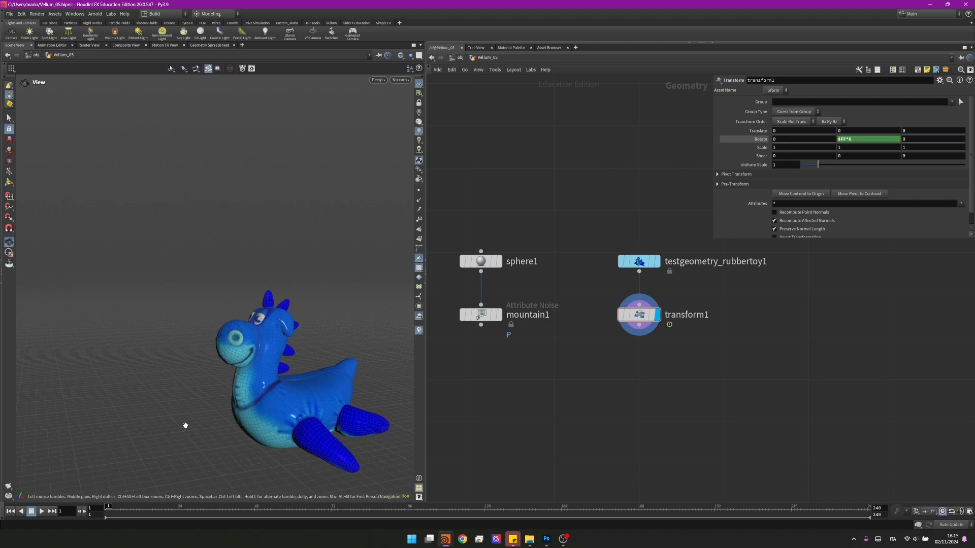
{"action": "mouse_move", "coordinate": [898, 493]}
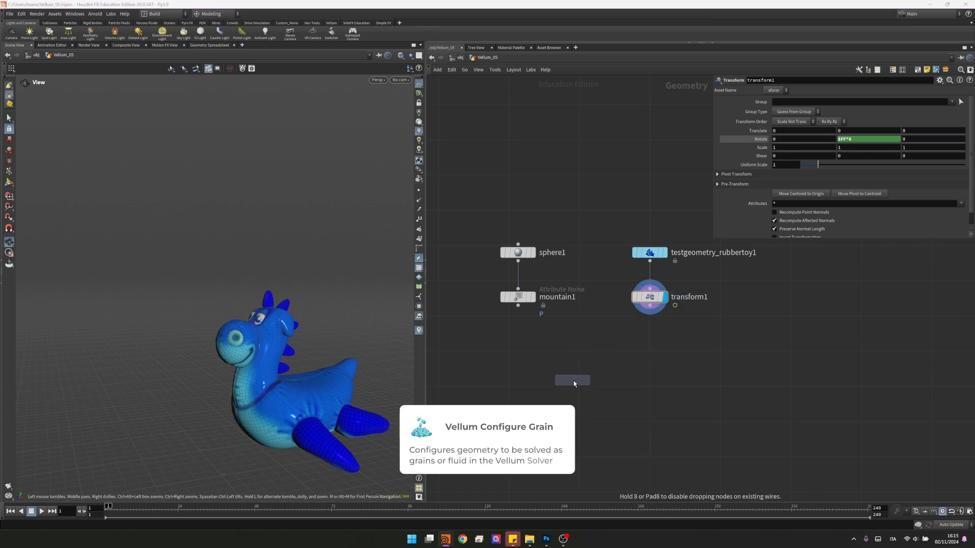
Step: Wire the rock and toy into a Vellum Configure Grain set to create points from volume
{"action": "left_click", "coordinate": [572, 380]}
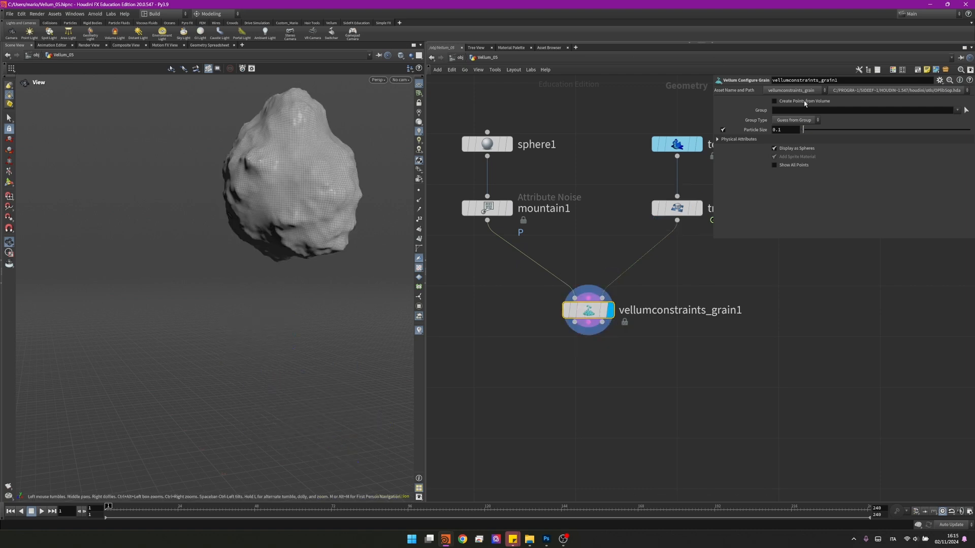
{"action": "left_click", "coordinate": [774, 100]}
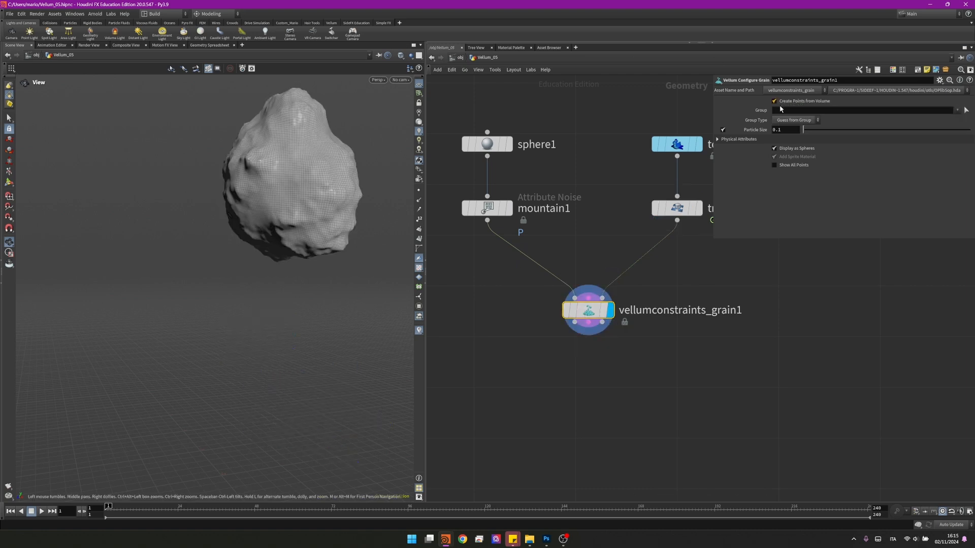
{"action": "left_click", "coordinate": [774, 101]}
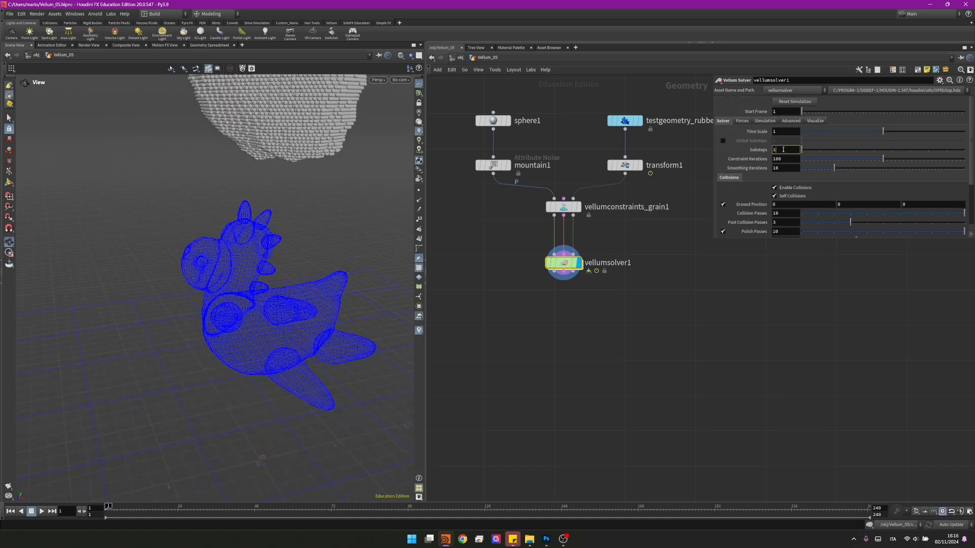
Step: Raise the Vellum solver substeps, adjust grain collision weights and play the simulation
{"action": "left_click", "coordinate": [741, 121]}
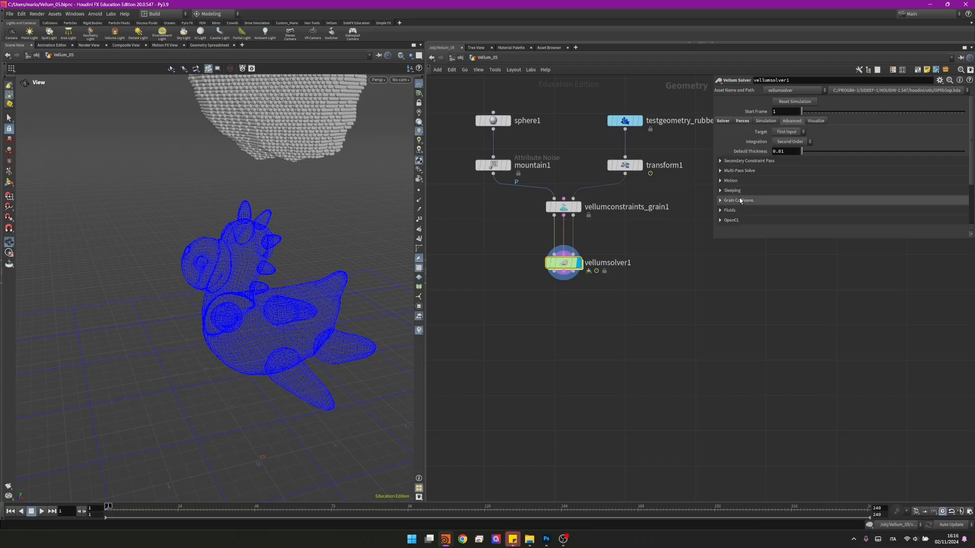
{"action": "left_click", "coordinate": [739, 200]}
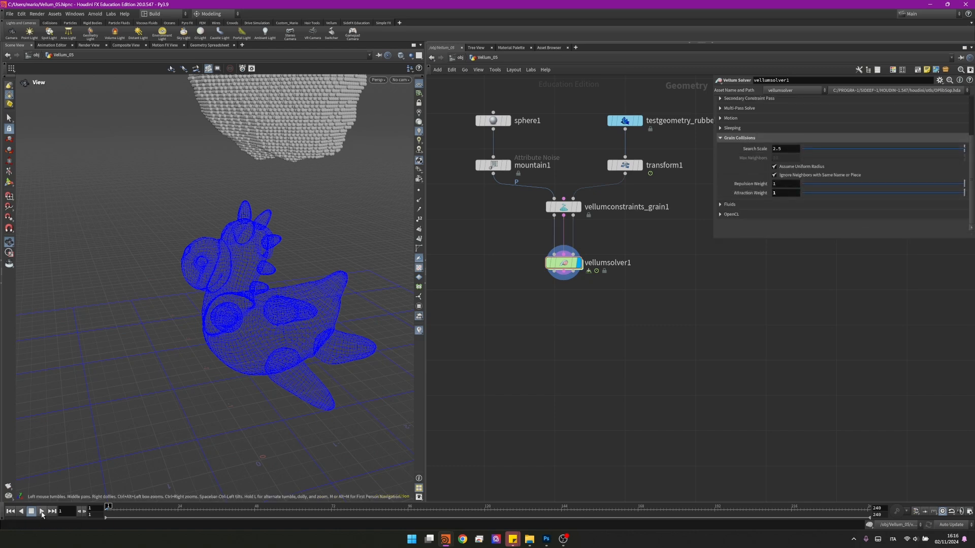
{"action": "left_click", "coordinate": [41, 511]}
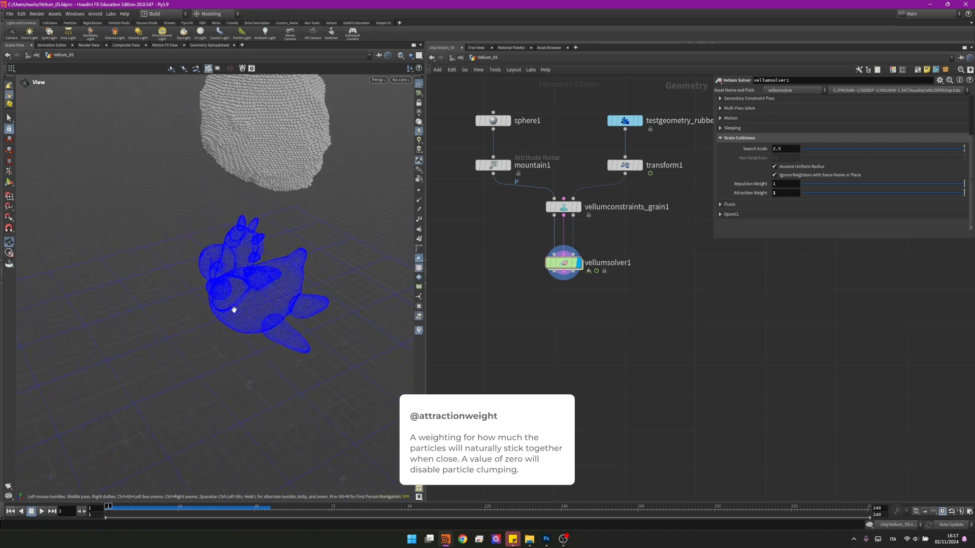
{"action": "left_click", "coordinate": [41, 511]}
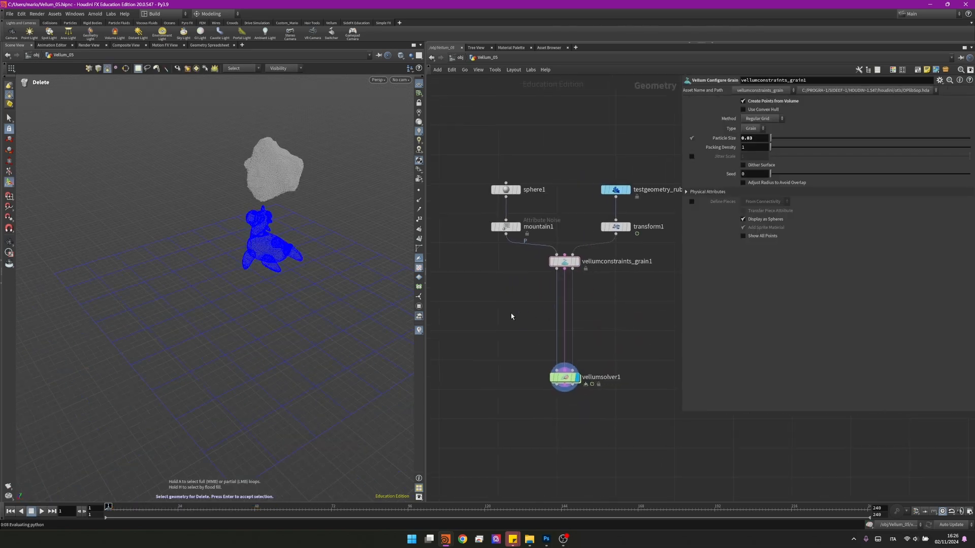
Step: Insert an Attribute Noise on point attractionweight using Alligator noise, visualised on the grains
{"action": "left_click", "coordinate": [503, 312]}
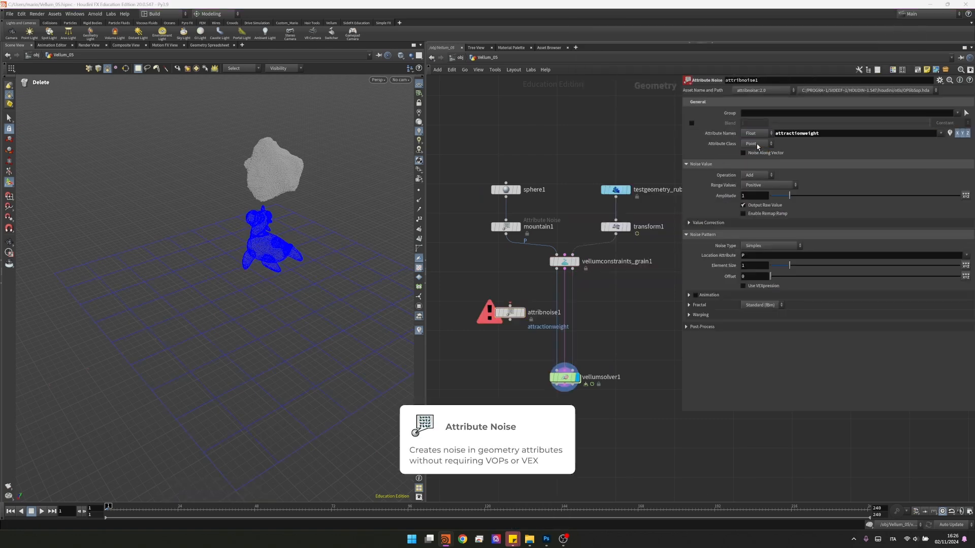
{"action": "left_click", "coordinate": [508, 312]}
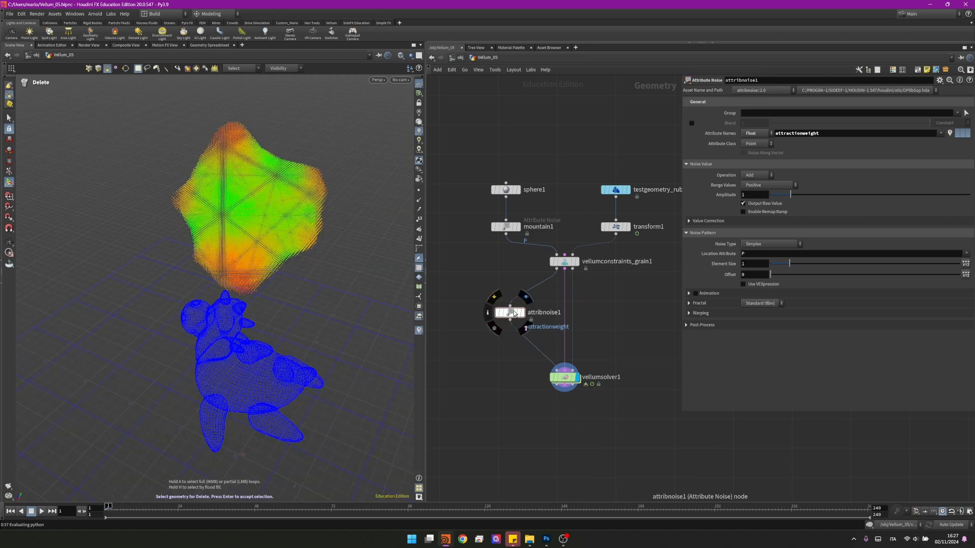
{"action": "left_click", "coordinate": [489, 311]}
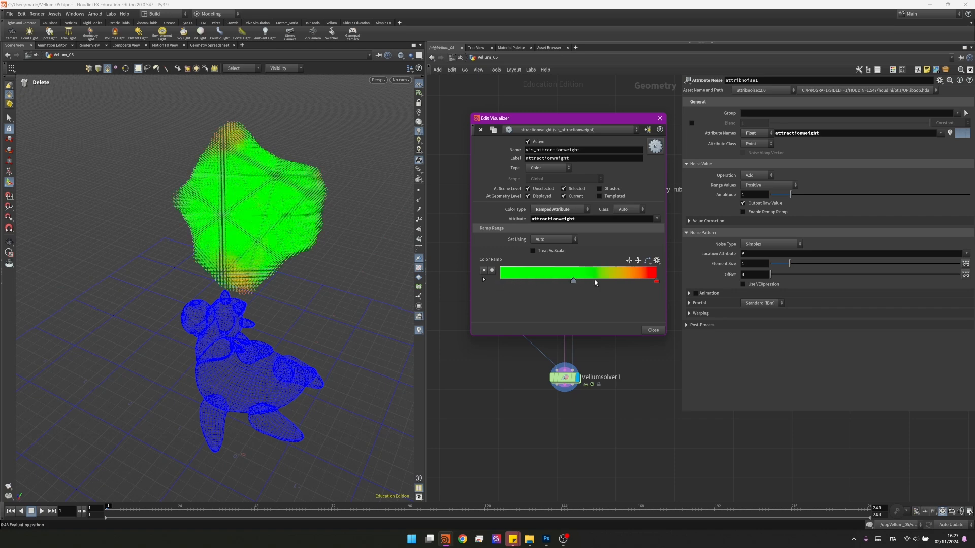
{"action": "left_click", "coordinate": [767, 244]}
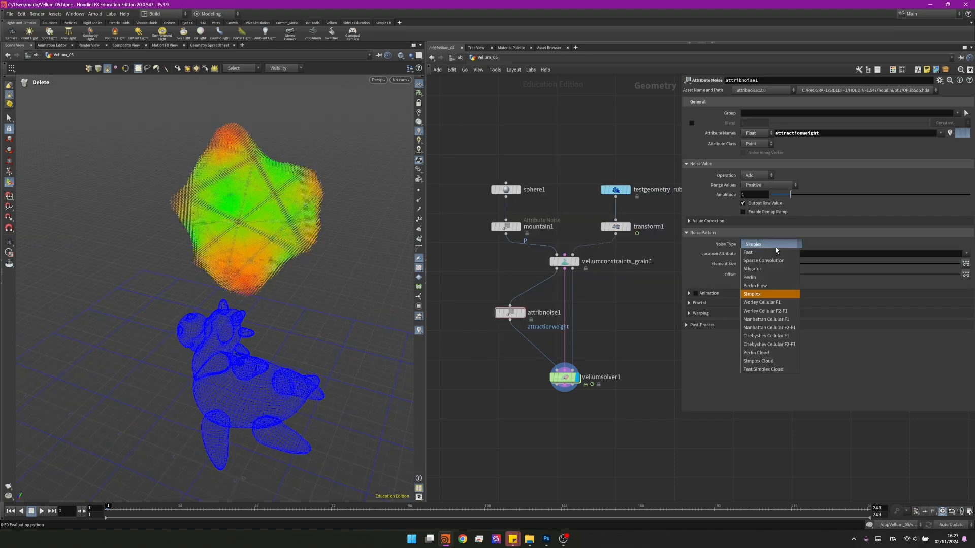
{"action": "left_click", "coordinate": [753, 268]}
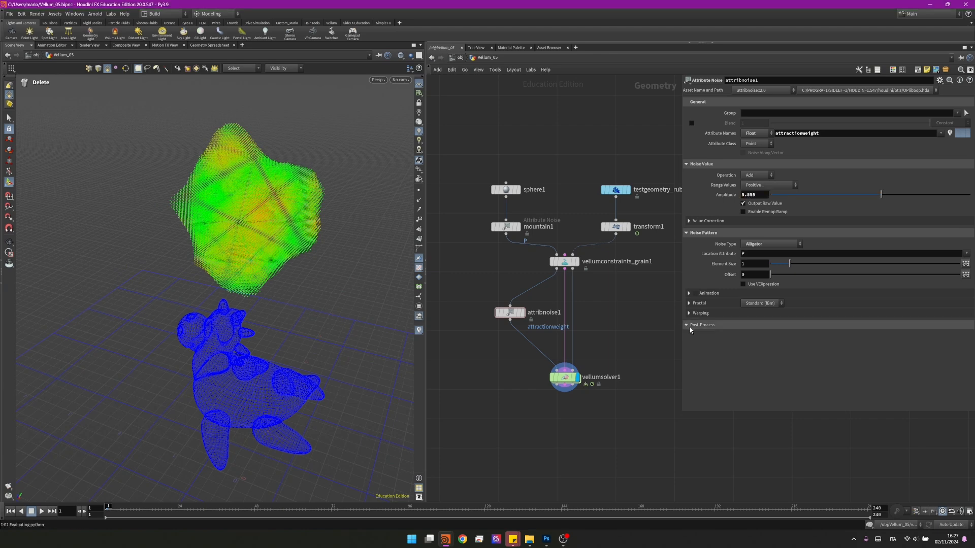
Step: Set the noise warping lattice size and post-process range min 0.1 max 1
{"action": "left_click", "coordinate": [702, 325]}
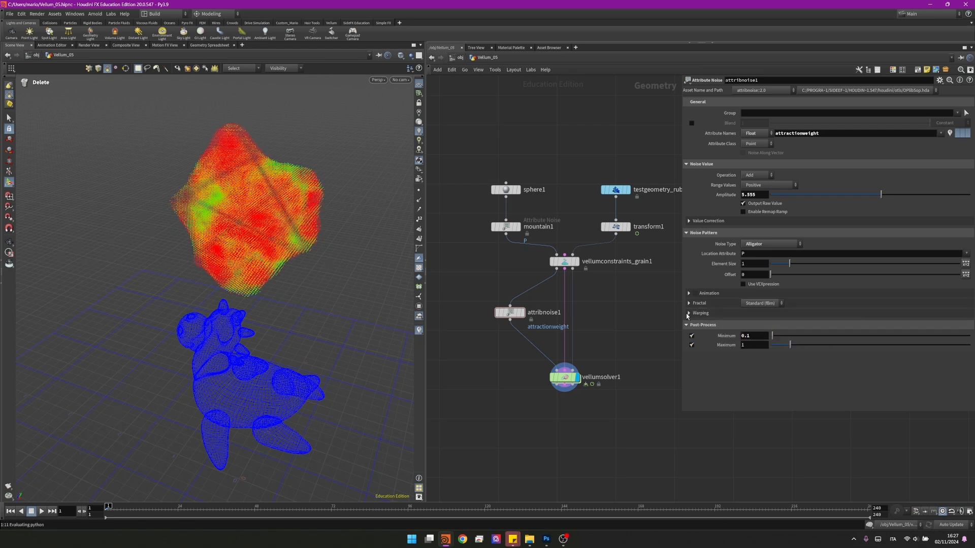
{"action": "left_click", "coordinate": [688, 313]}
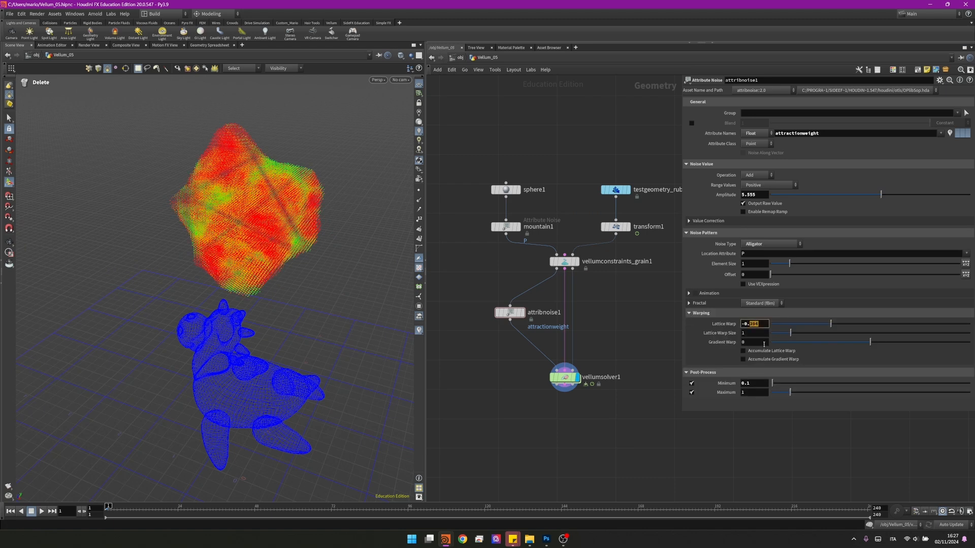
{"action": "left_click", "coordinate": [754, 333]}
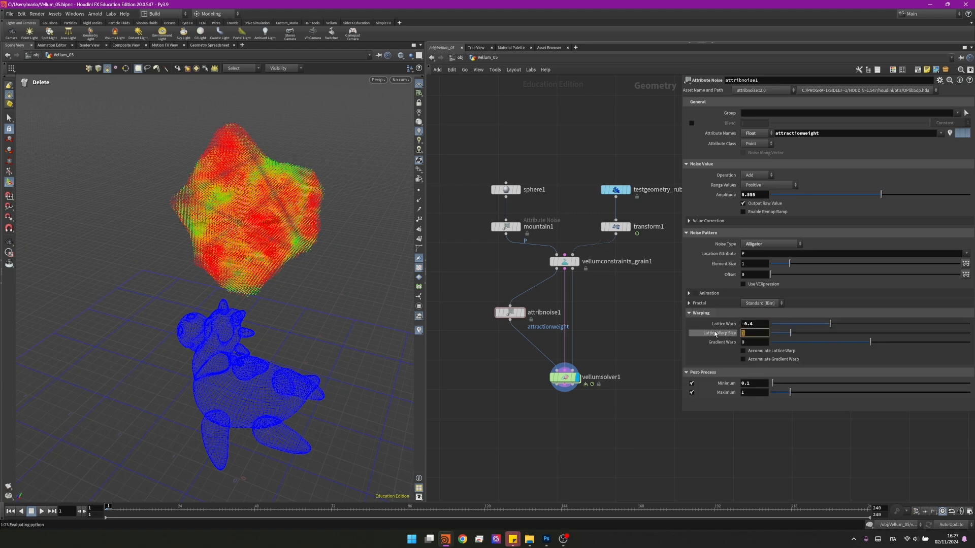
{"action": "mouse_move", "coordinate": [714, 333]}
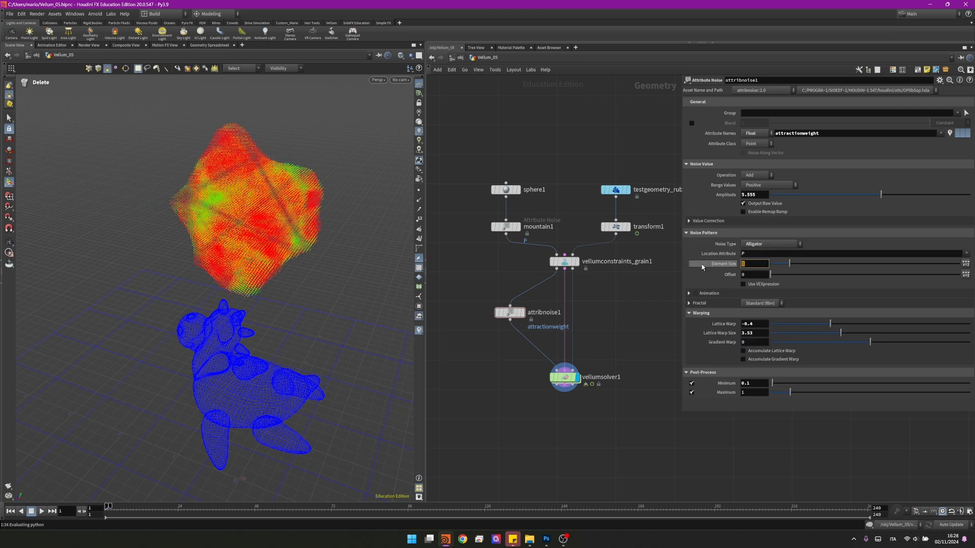
{"action": "mouse_move", "coordinate": [720, 264]}
{"action": "type", "text": "0.55"}
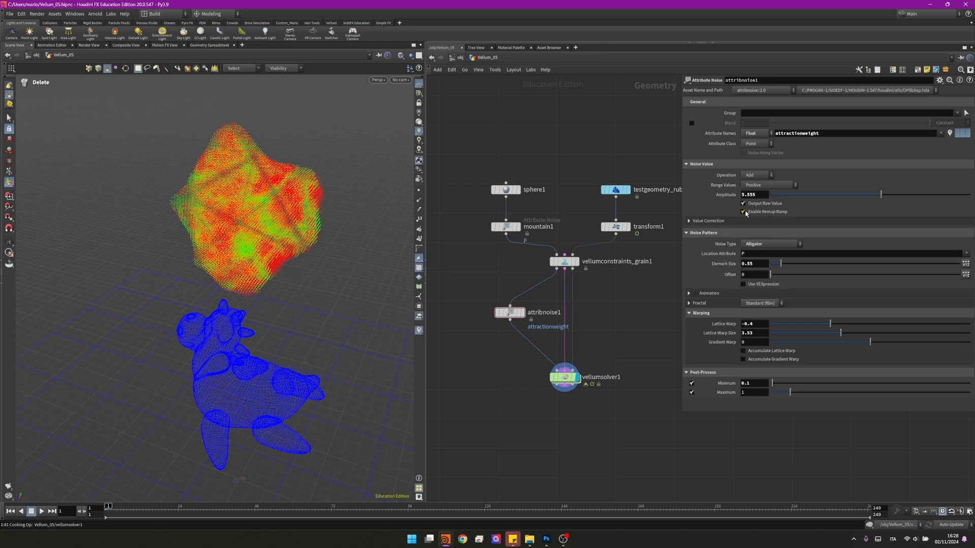
{"action": "left_click", "coordinate": [744, 211]}
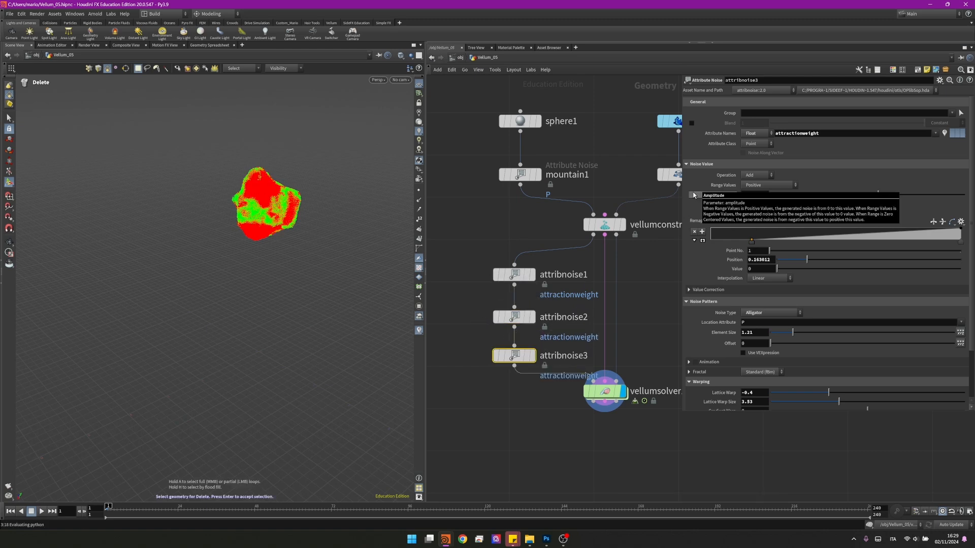
Step: Make attribnoise3 subtract from attractionweight with element size 0.5
{"action": "left_click", "coordinate": [758, 174]}
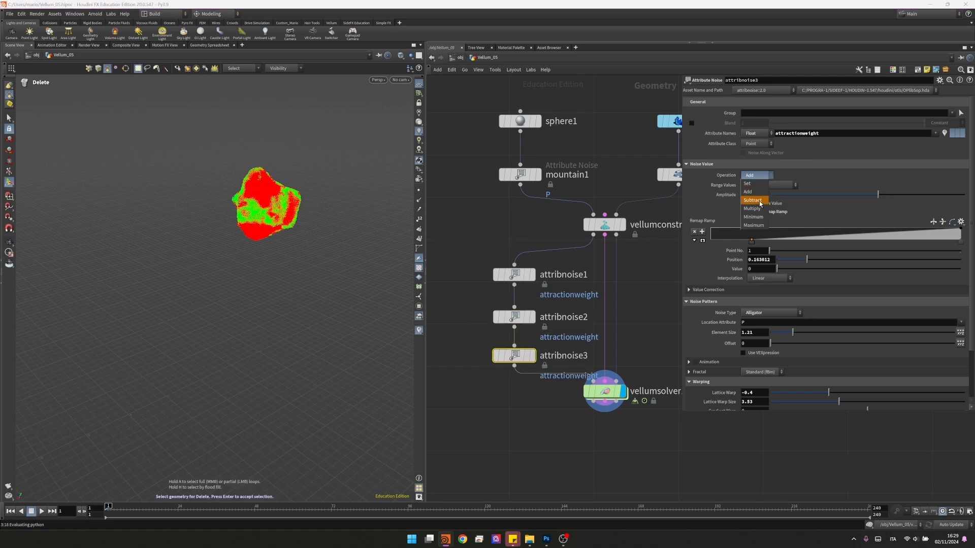
{"action": "left_click", "coordinate": [752, 200]}
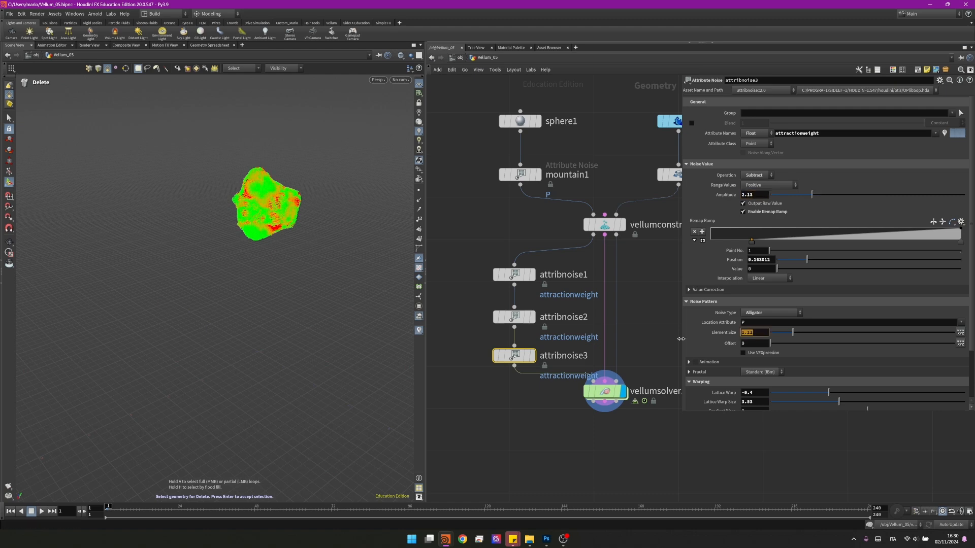
{"action": "type", "text": "0.5"}
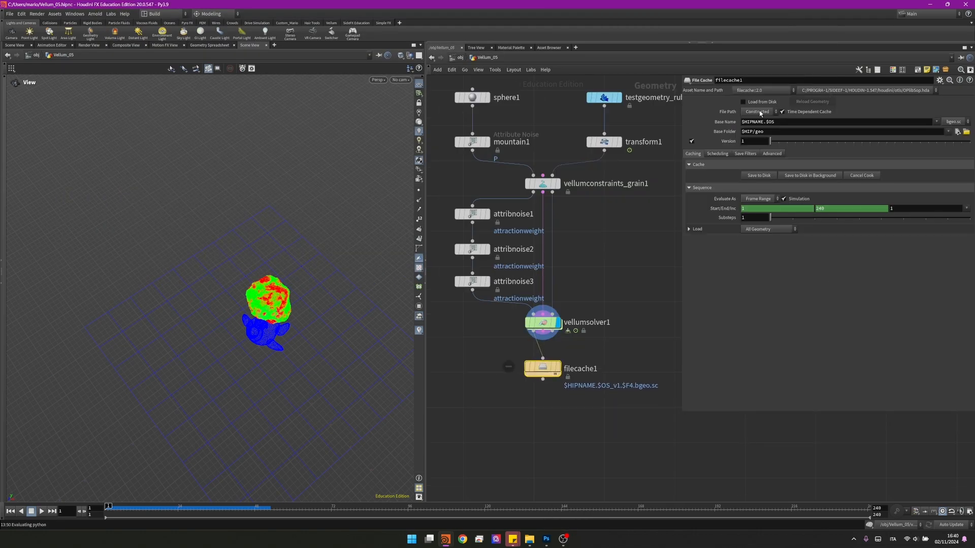
Step: Cache the simulation to an explicit SnowPTS path with particle size 0.01 and load it from disk
{"action": "left_click", "coordinate": [758, 112]}
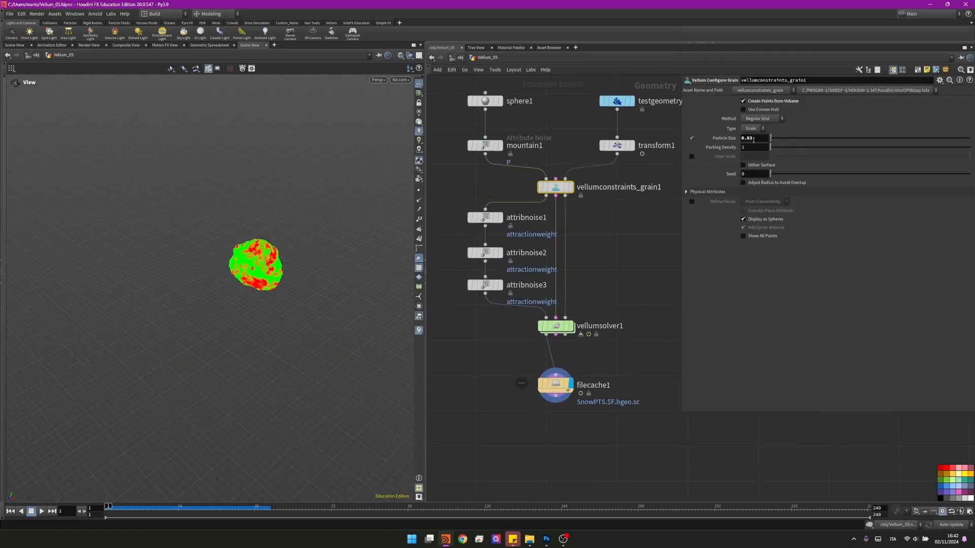
{"action": "type", "text": "0.01"}
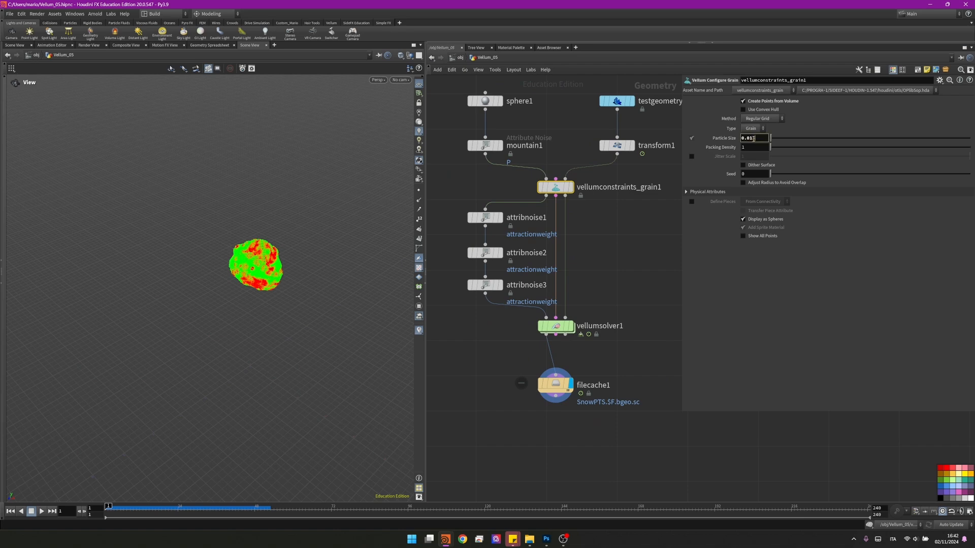
{"action": "left_click", "coordinate": [554, 384]}
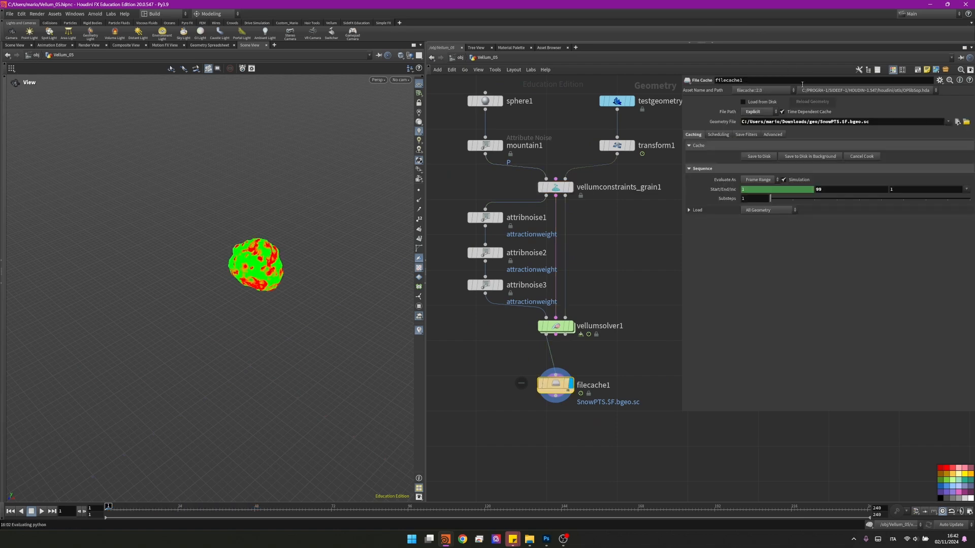
{"action": "left_click", "coordinate": [744, 101]}
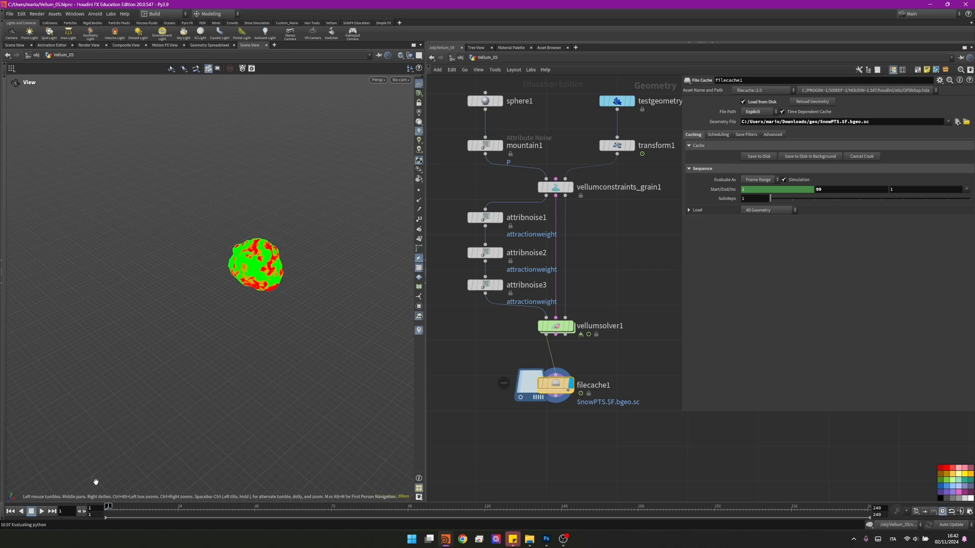
{"action": "left_click", "coordinate": [40, 511]}
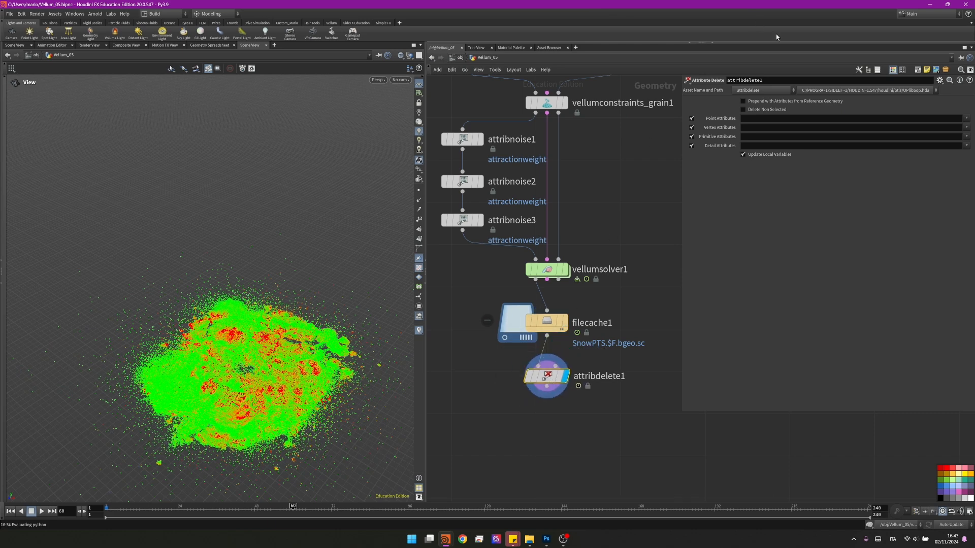
Step: Delete non-selected attributes, then rename attractionweight to density
{"action": "left_click", "coordinate": [743, 110]}
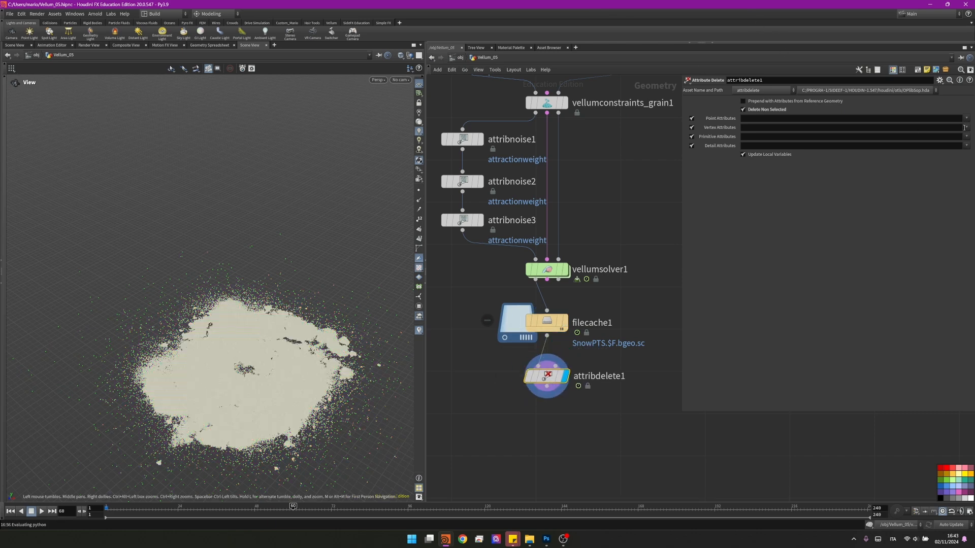
{"action": "key", "text": "Tab"}
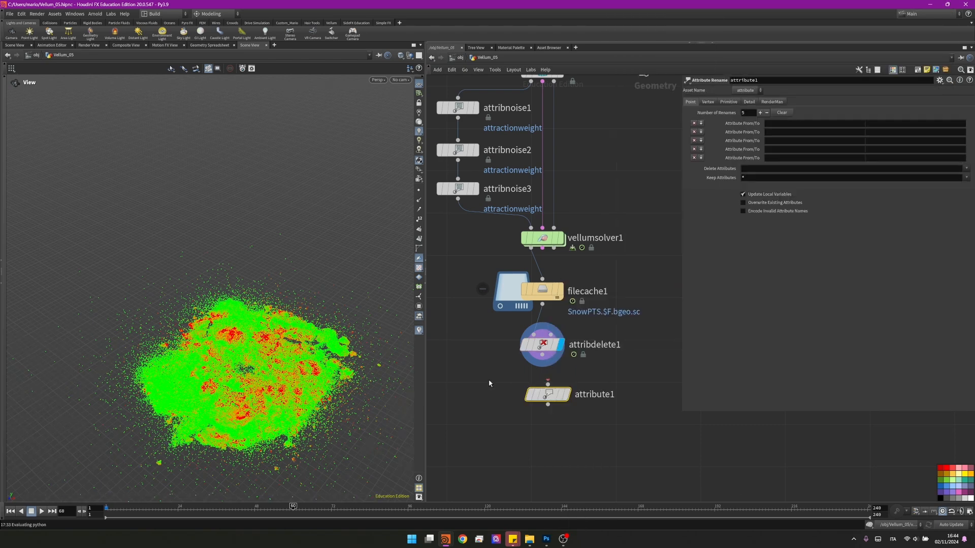
{"action": "left_click", "coordinate": [548, 395]}
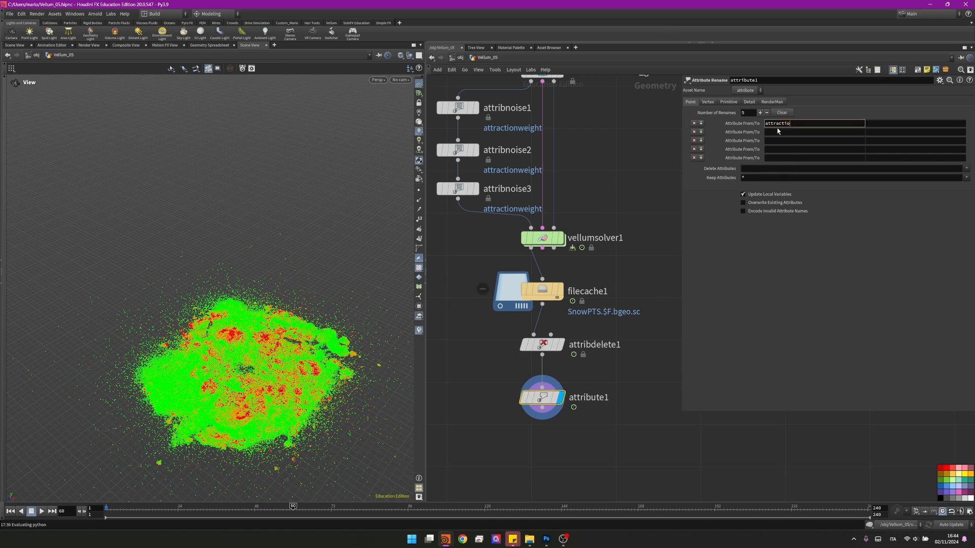
{"action": "type", "text": "attractionweight"}
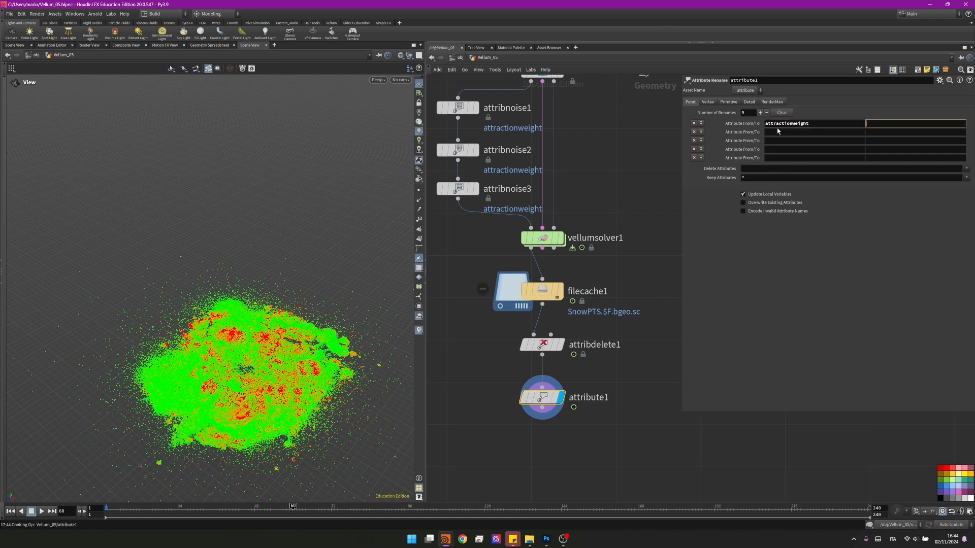
{"action": "type", "text": "density"}
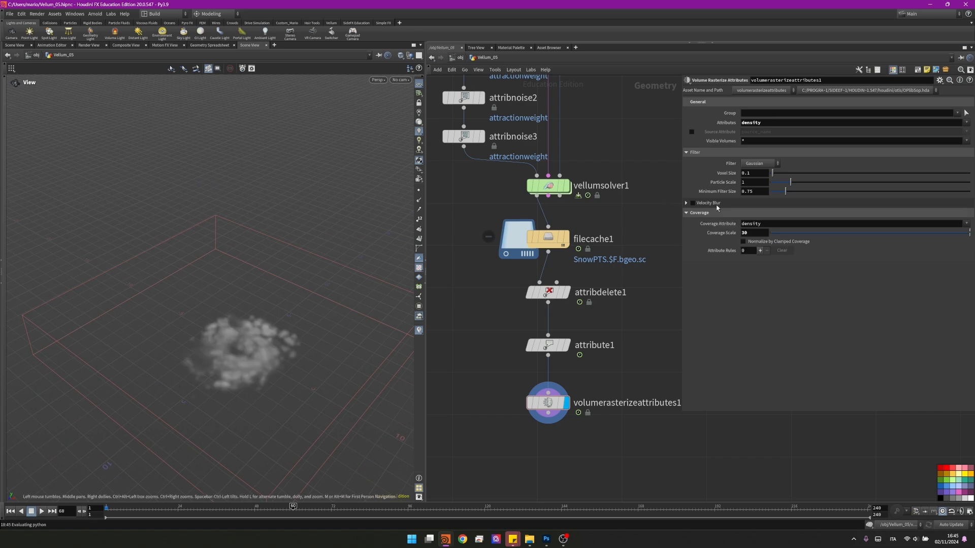
Step: Link the Volume Rasterize Attributes voxel size to the grain particle size by relative reference
{"action": "left_click", "coordinate": [758, 173]}
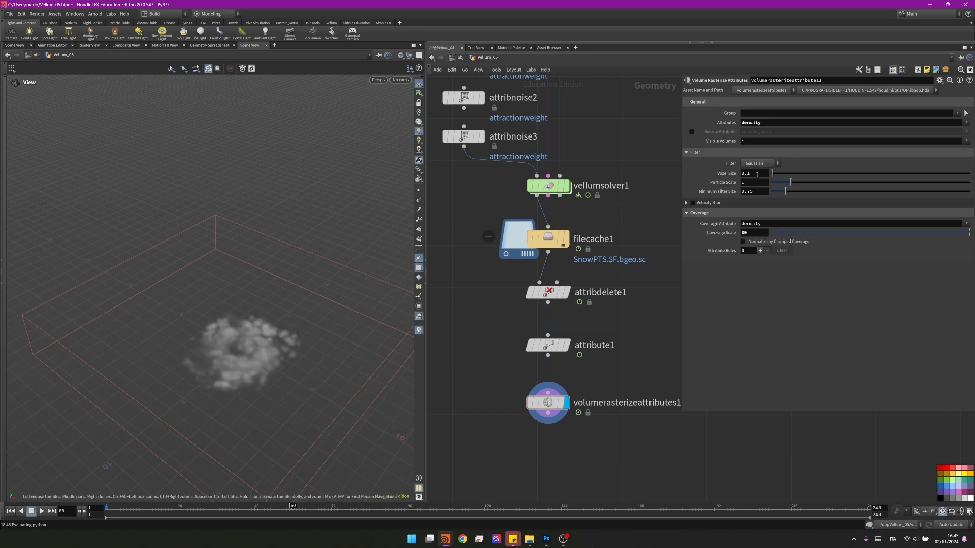
{"action": "triple_click", "coordinate": [752, 173]}
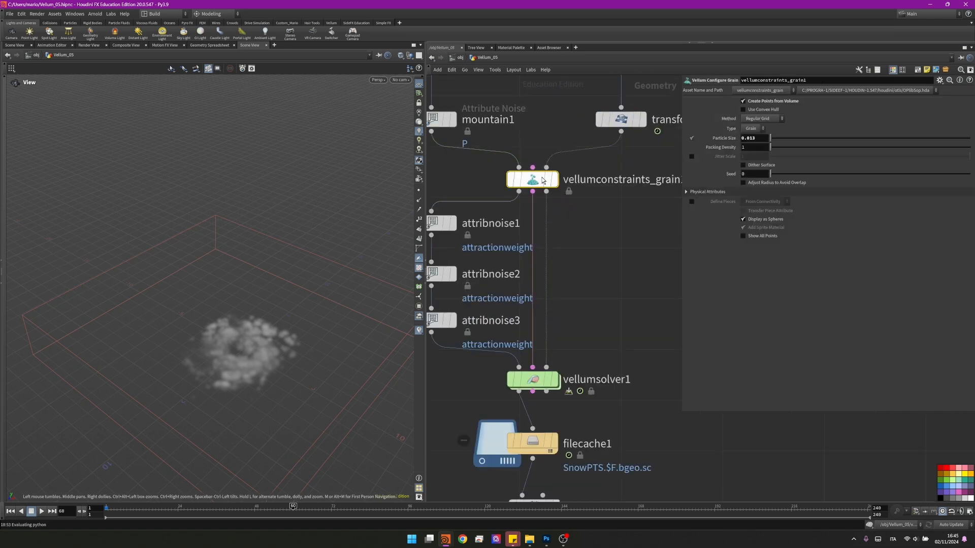
{"action": "right_click", "coordinate": [752, 137]}
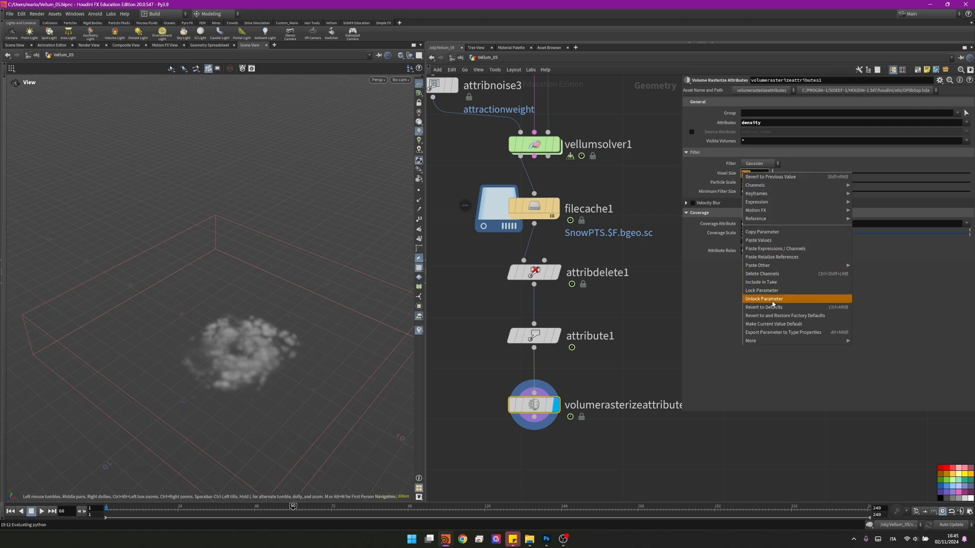
{"action": "left_click", "coordinate": [762, 299]}
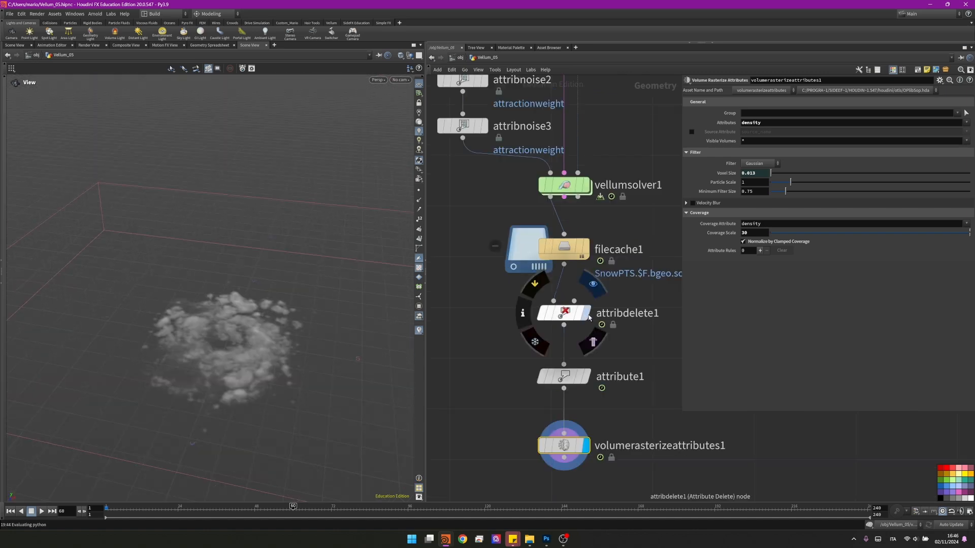
Step: Paste a Blast between attribdelete1 and attribute1 acting on points picked in the viewport
{"action": "left_click", "coordinate": [561, 325]}
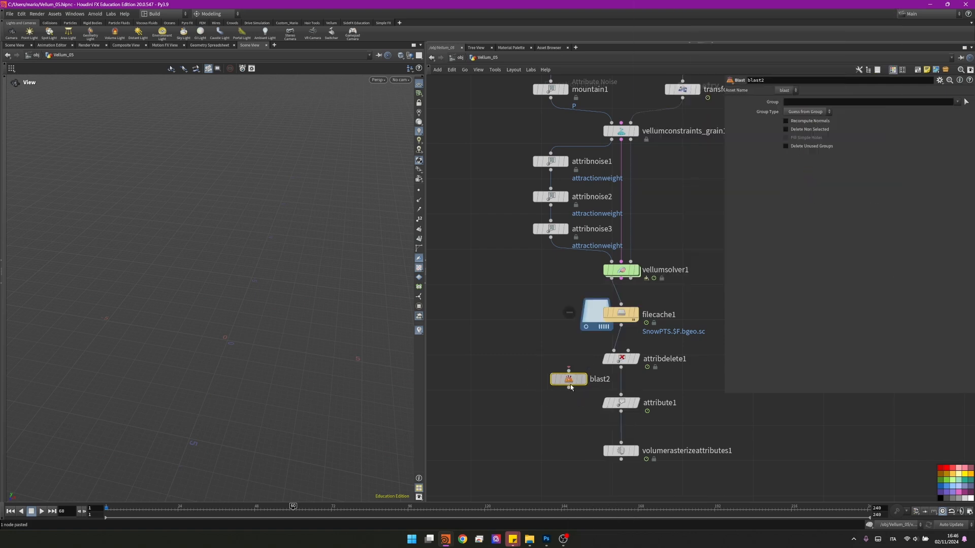
{"action": "left_click", "coordinate": [806, 112]}
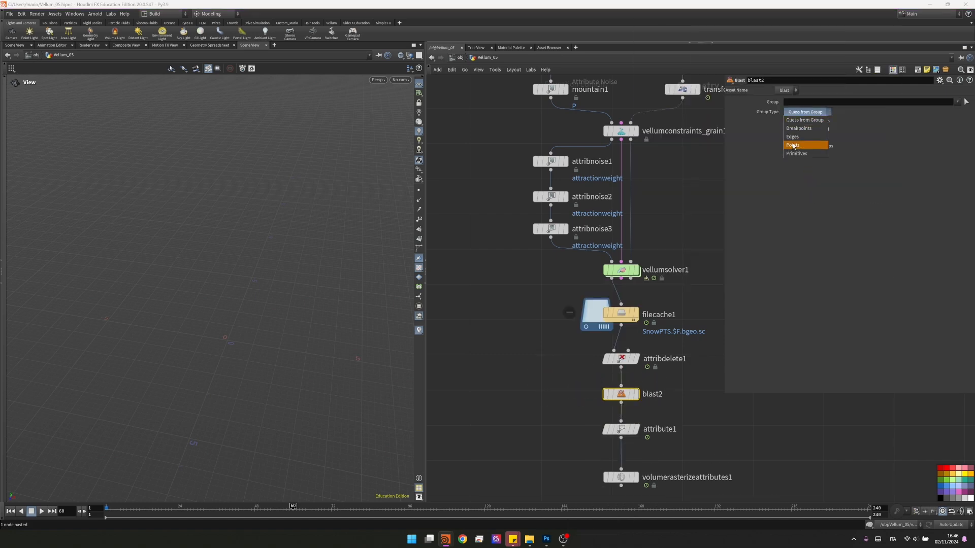
{"action": "left_click", "coordinate": [793, 145]}
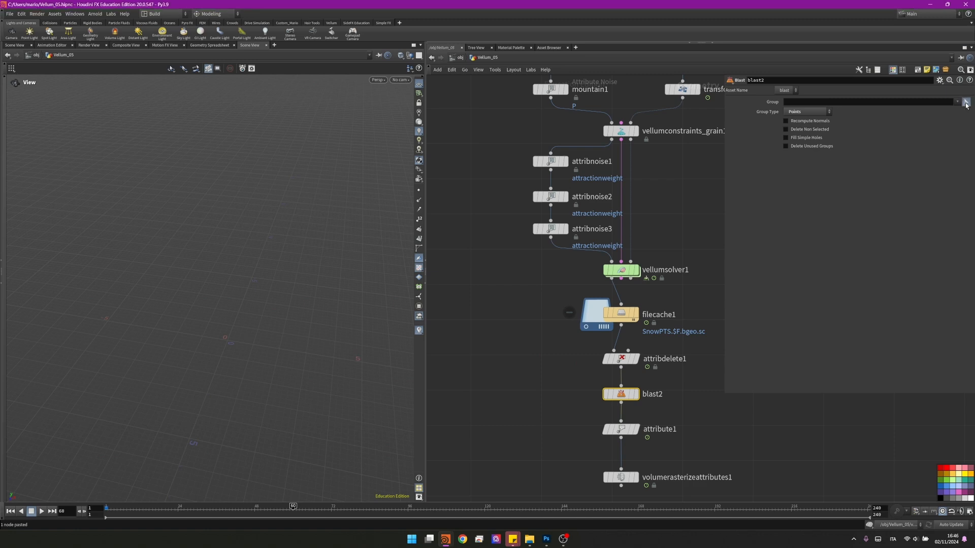
{"action": "left_click", "coordinate": [621, 359]}
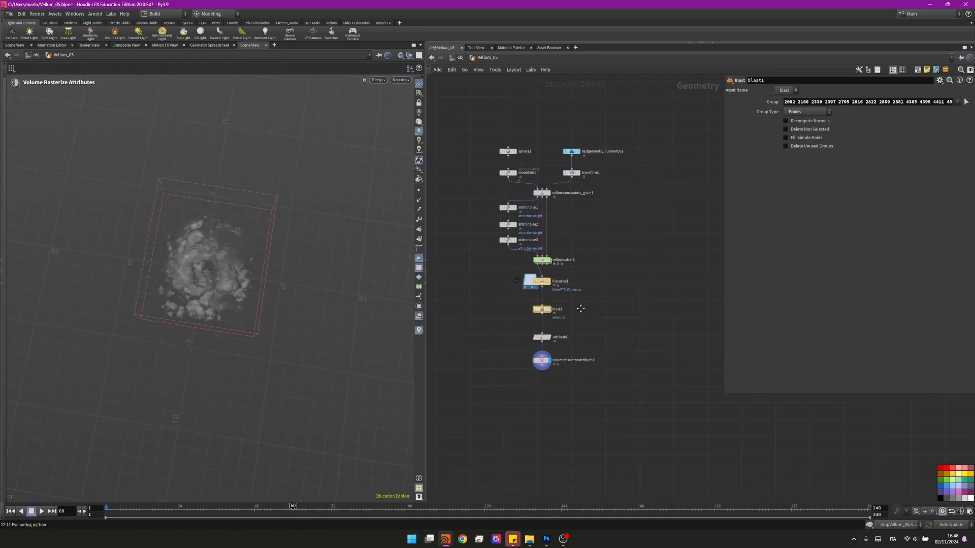
Step: Name the rubber toy pieces with the $OS node-name variable
{"action": "key", "text": "tab"}
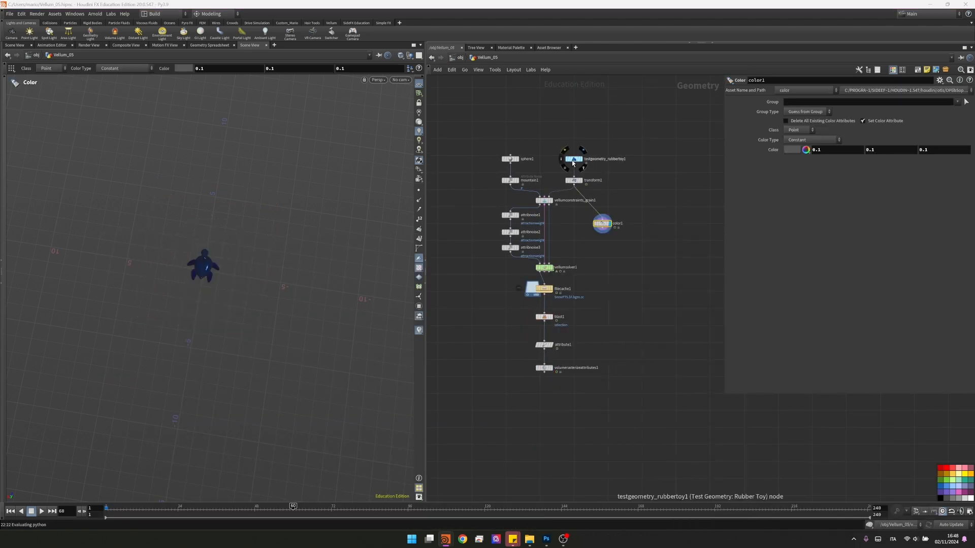
{"action": "left_click", "coordinate": [805, 149]}
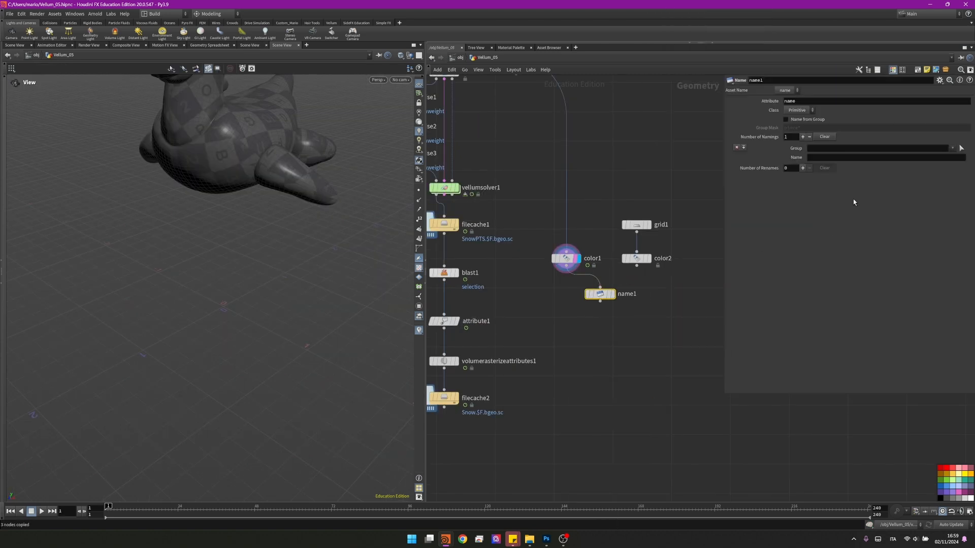
{"action": "left_click", "coordinate": [886, 157]}
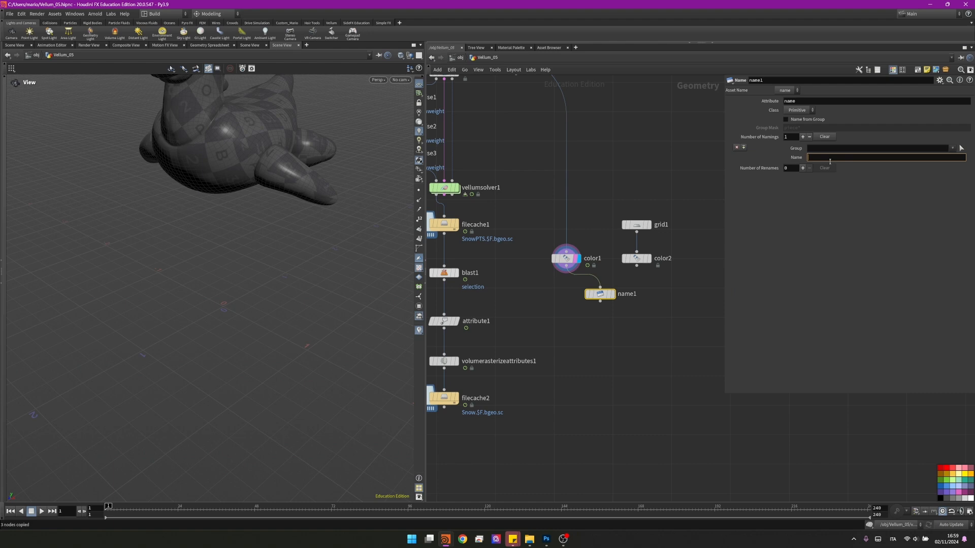
{"action": "type", "text": "$OS"}
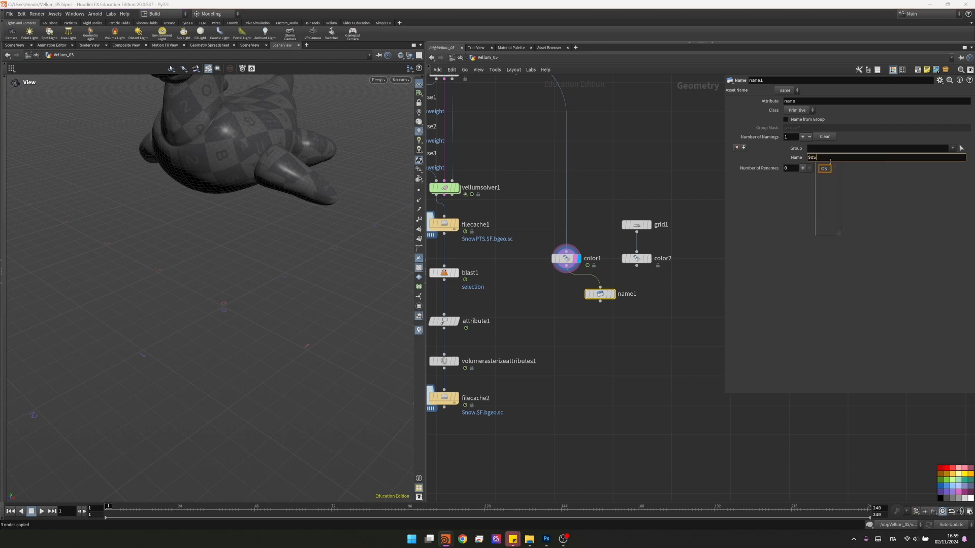
{"action": "double_click", "coordinate": [627, 293]}
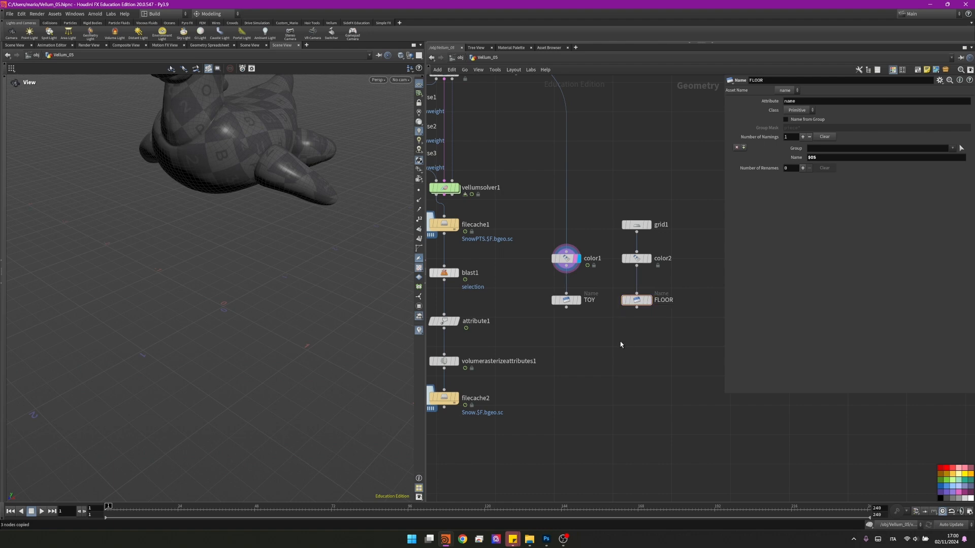
Step: Merge the TOY and FLOOR name nodes and append a Null named OUT
{"action": "left_click", "coordinate": [619, 340]}
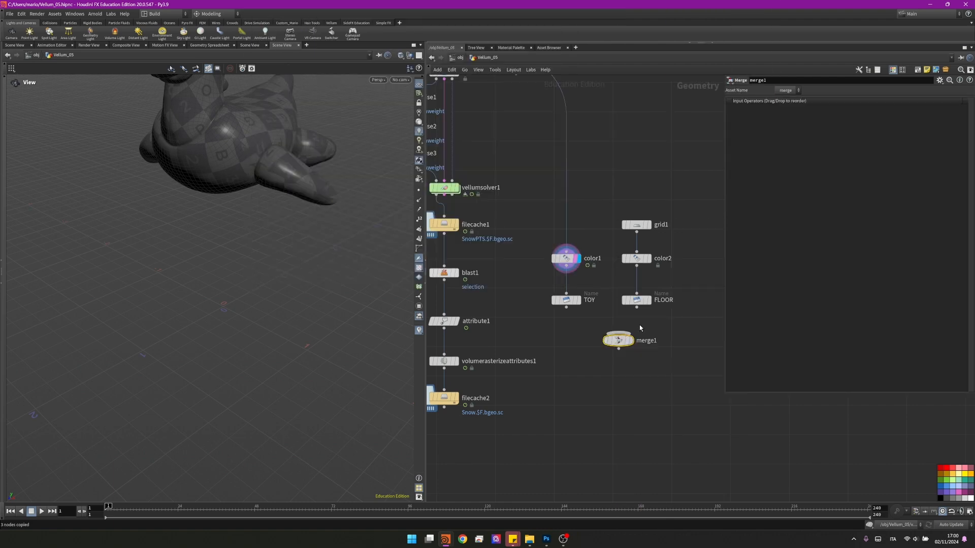
{"action": "left_click", "coordinate": [635, 301]}
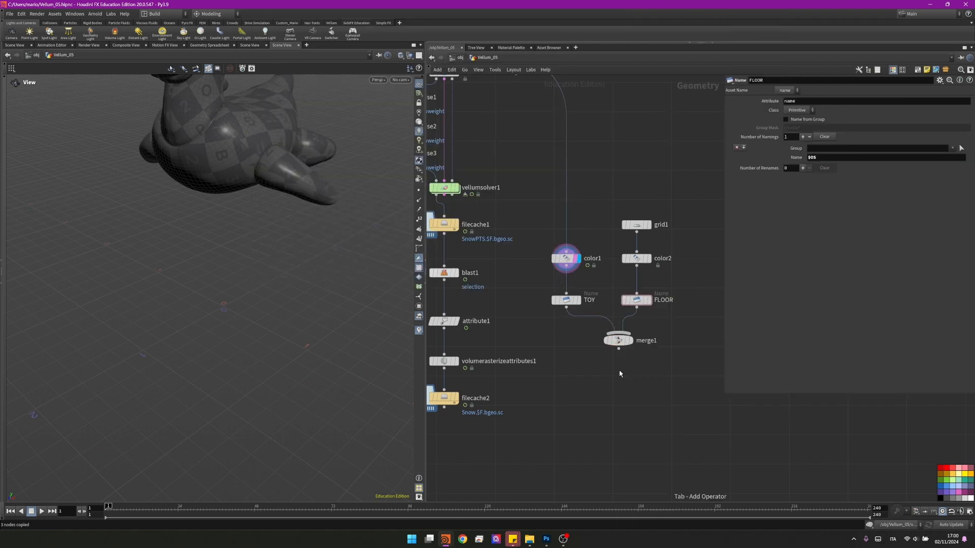
{"action": "left_click", "coordinate": [618, 369]}
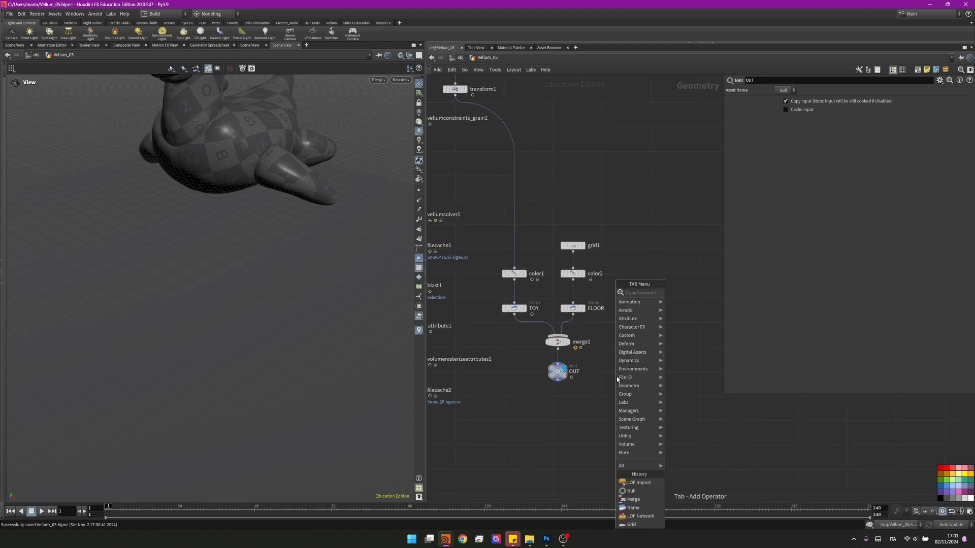
Step: Create a LOP network holding a Volume LOP with Snow.SF.bgeo.sc and a SOP Import of TOY, then move to the Solaris desktop
{"action": "left_click", "coordinate": [639, 516]}
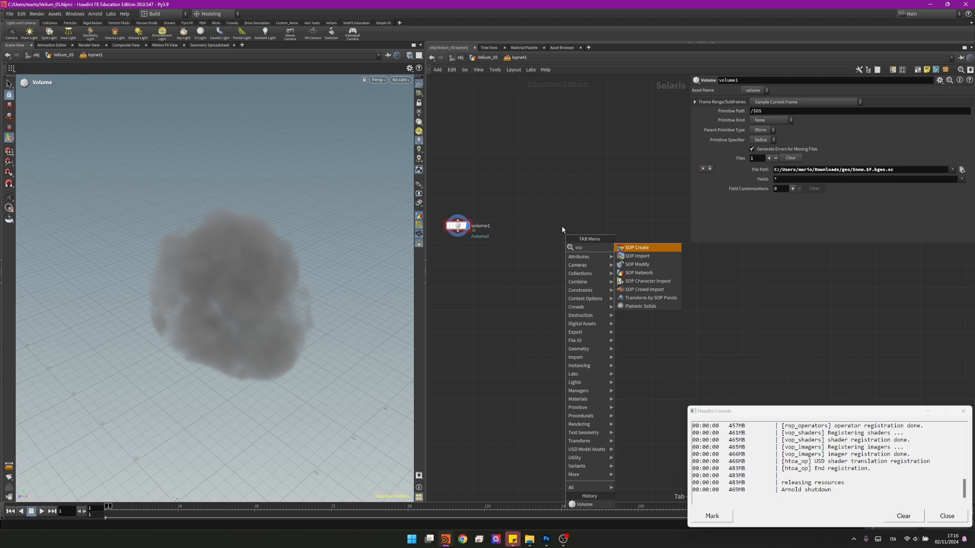
{"action": "left_click", "coordinate": [637, 256]}
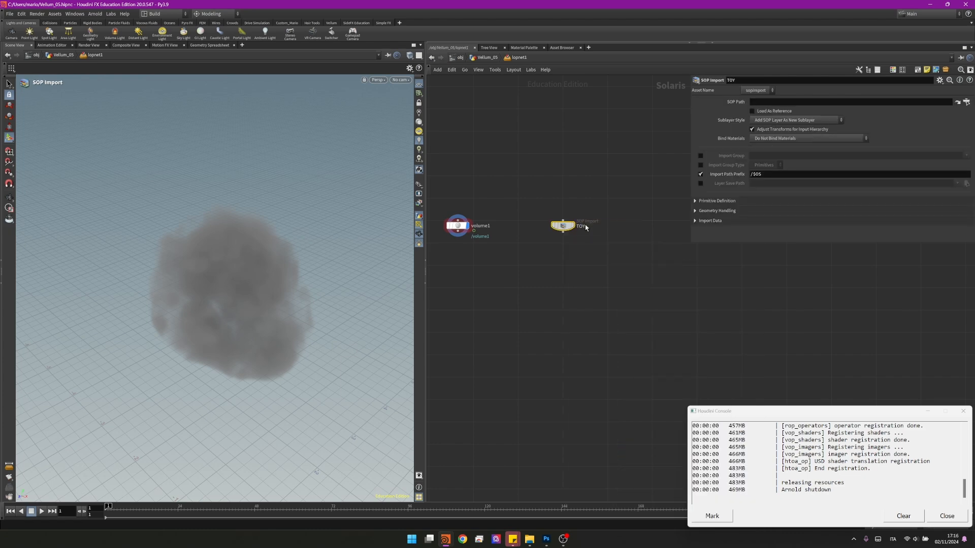
{"action": "left_click", "coordinate": [964, 101]}
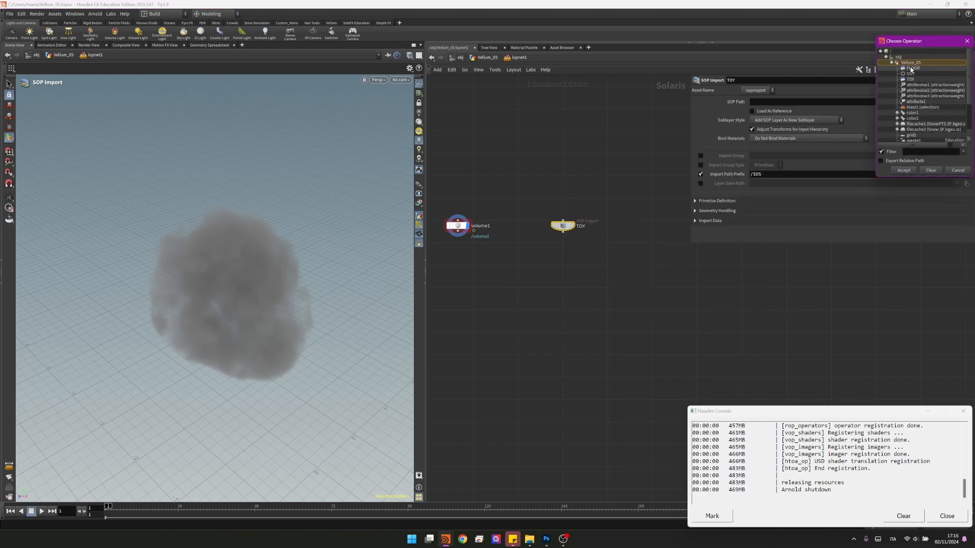
{"action": "left_click", "coordinate": [902, 170]}
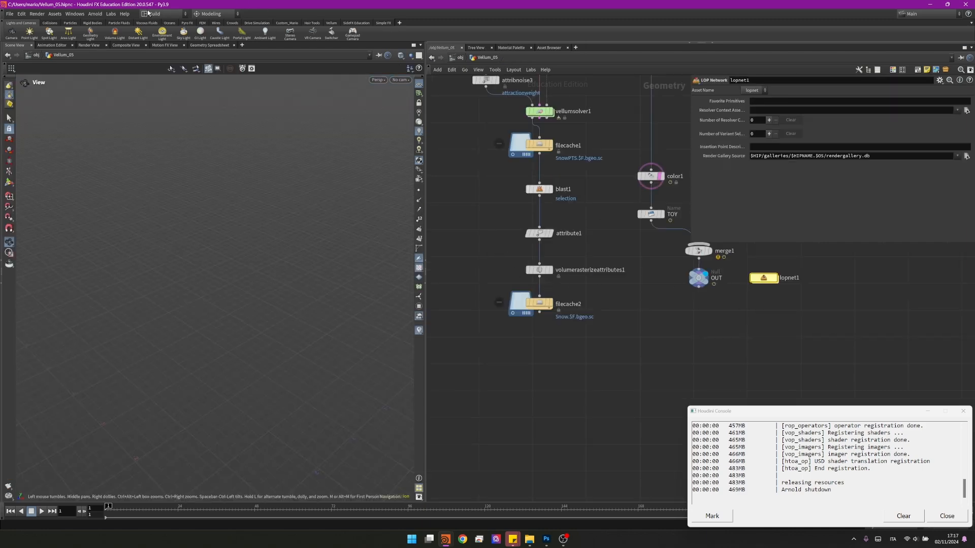
{"action": "left_click", "coordinate": [160, 13]}
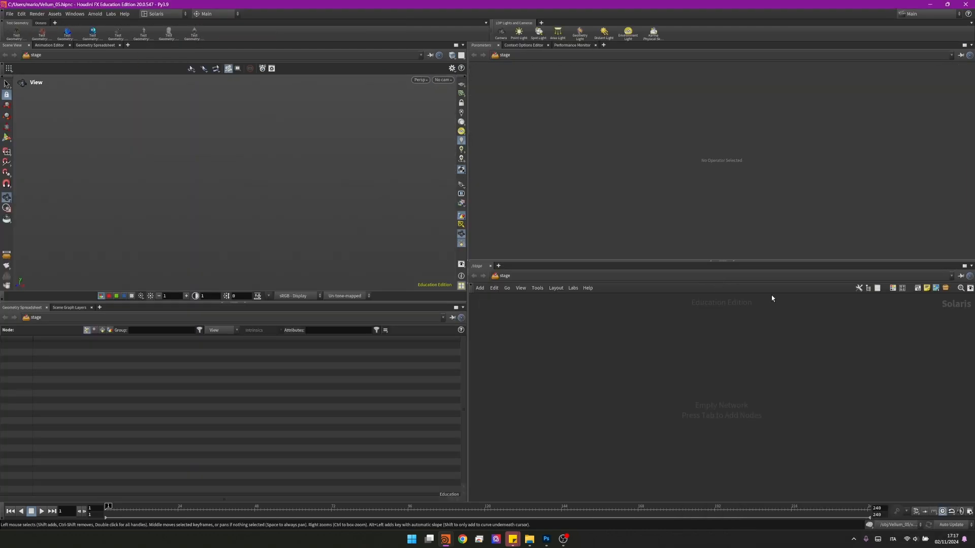
Step: Enter lopnet1, inspect the merged SNOW/TOY/FLOOR scene graph, and add a Material Library below merge1
{"action": "left_click", "coordinate": [497, 265]}
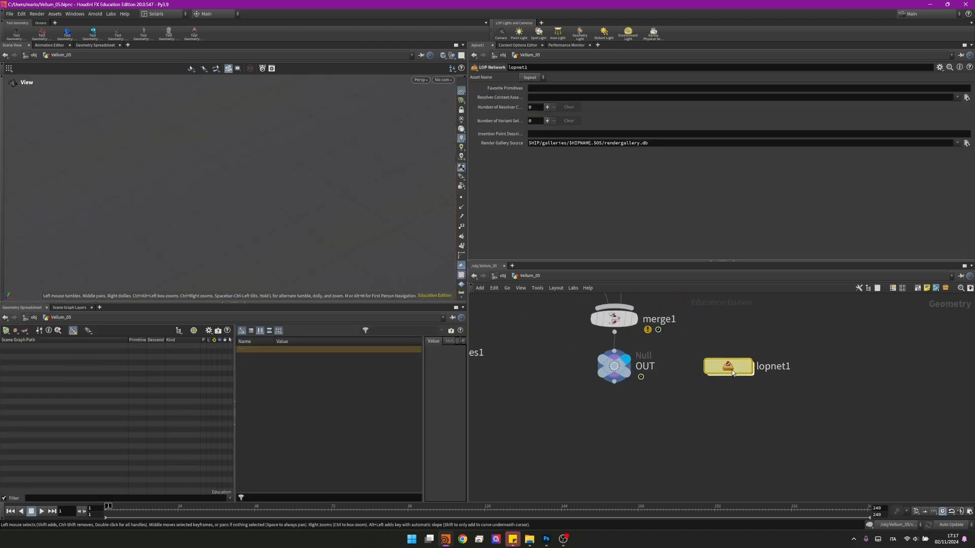
{"action": "double_click", "coordinate": [727, 366]}
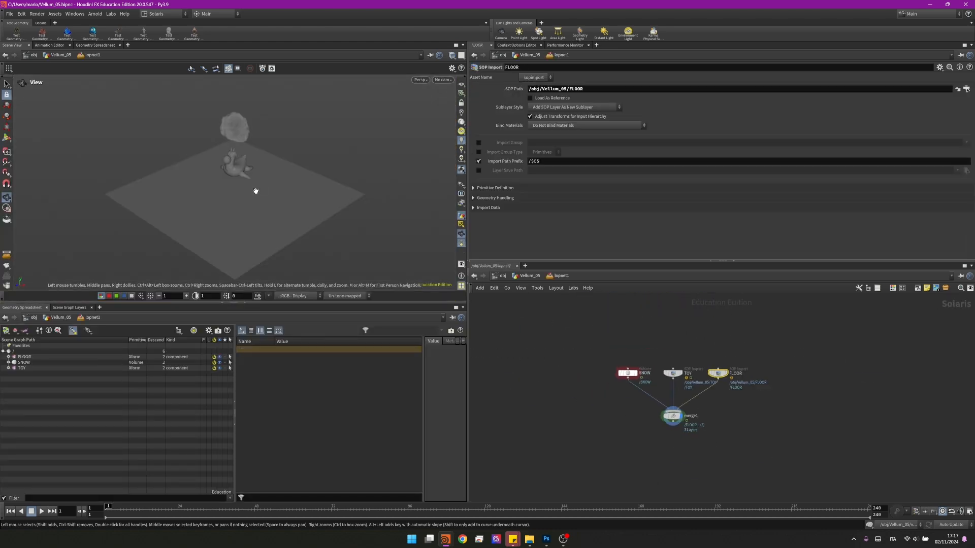
{"action": "left_click", "coordinate": [8, 356]}
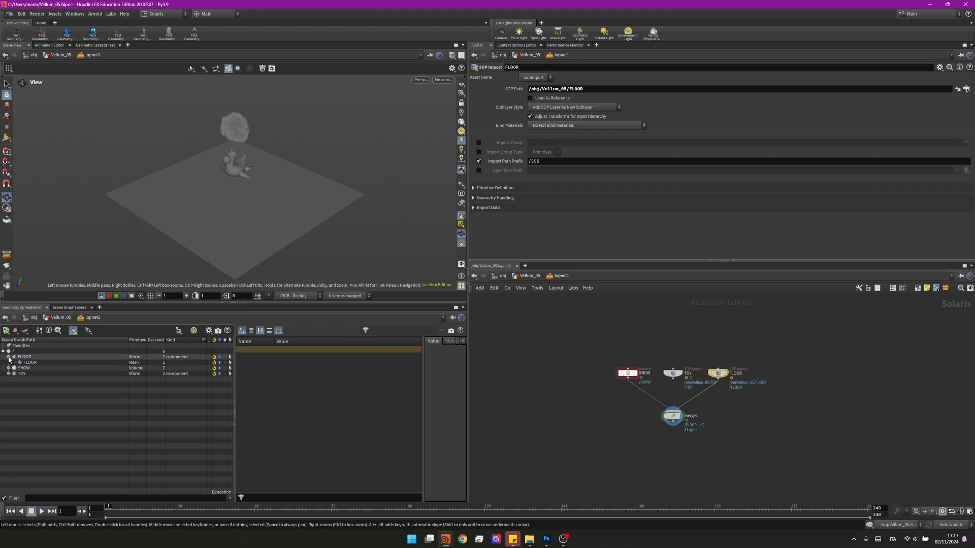
{"action": "key", "text": "tab"}
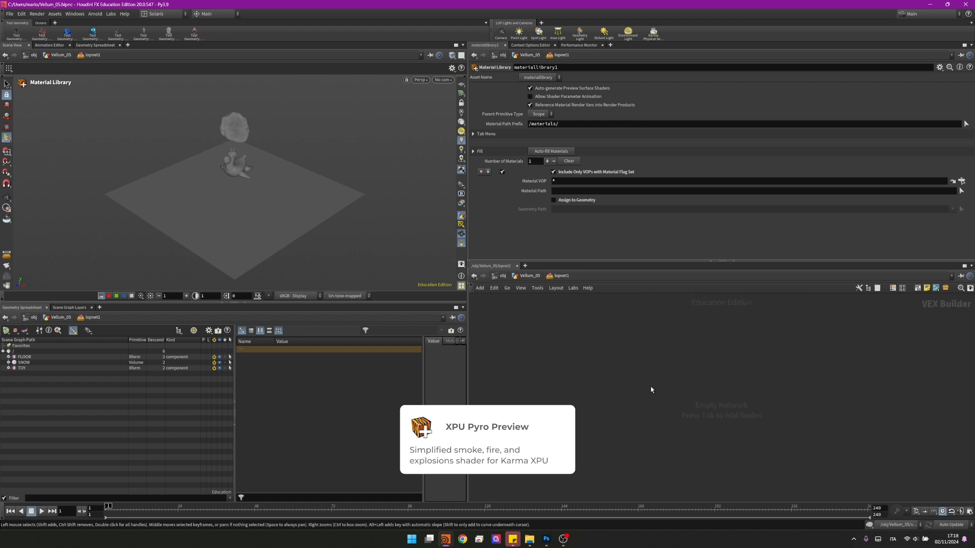
Step: Inside materiallibrary1, create an XPU Pyro Preview material renamed SNOW_PYRO
{"action": "key", "text": "Tab"}
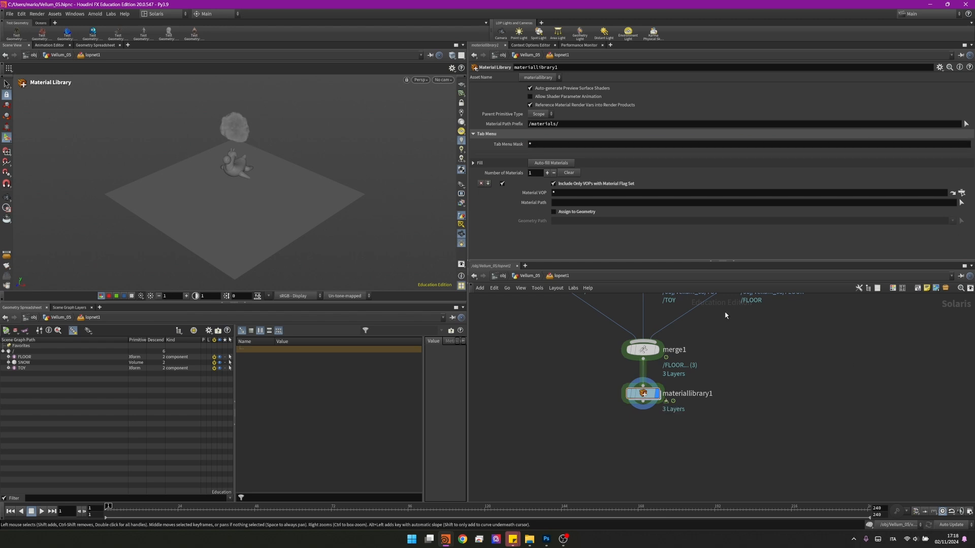
{"action": "double_click", "coordinate": [644, 394]}
{"action": "type", "text": "xpu"}
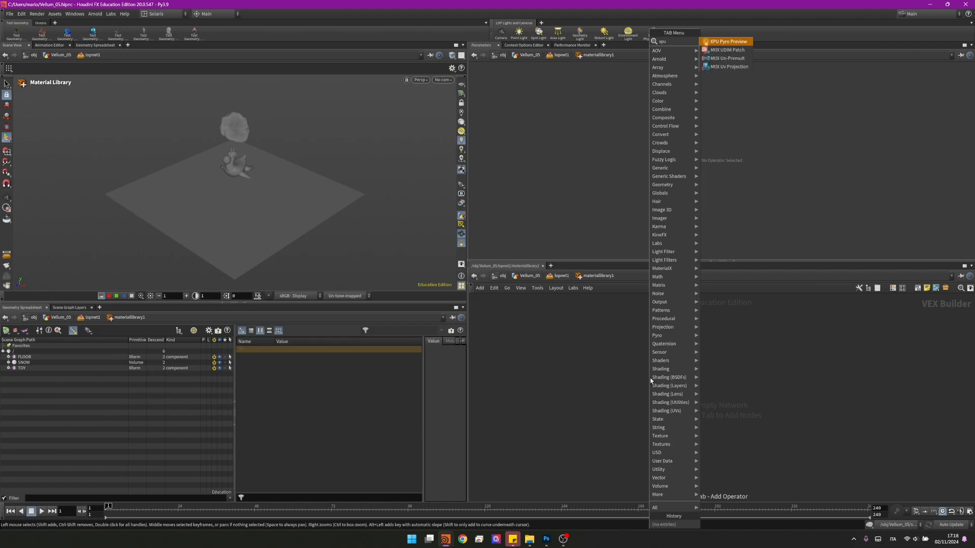
{"action": "left_click", "coordinate": [727, 41]}
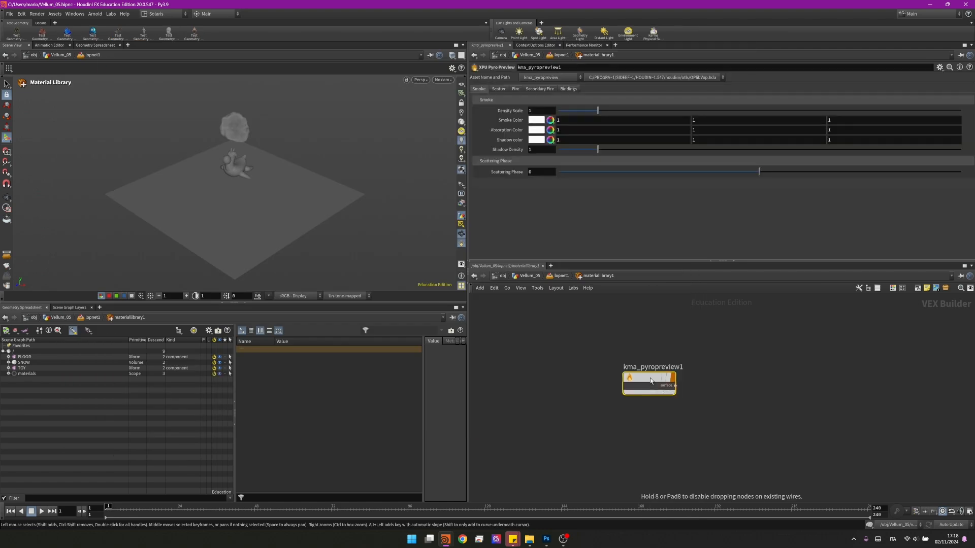
{"action": "double_click", "coordinate": [649, 378]}
{"action": "type", "text": "SNOW_PYRO"}
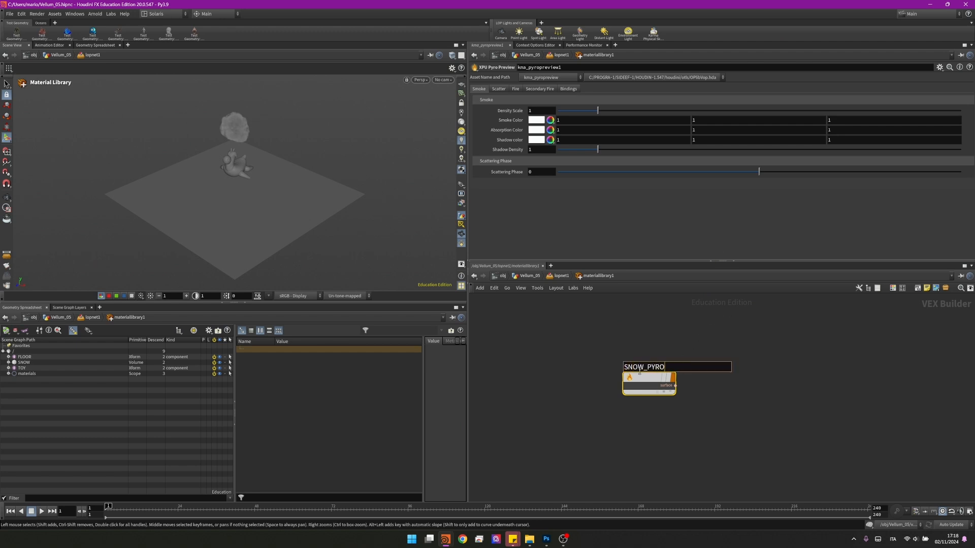
Step: Back at the LOP level, enable Assign to Geometry with path /SNOW for the material library
{"action": "left_click", "coordinate": [649, 381]}
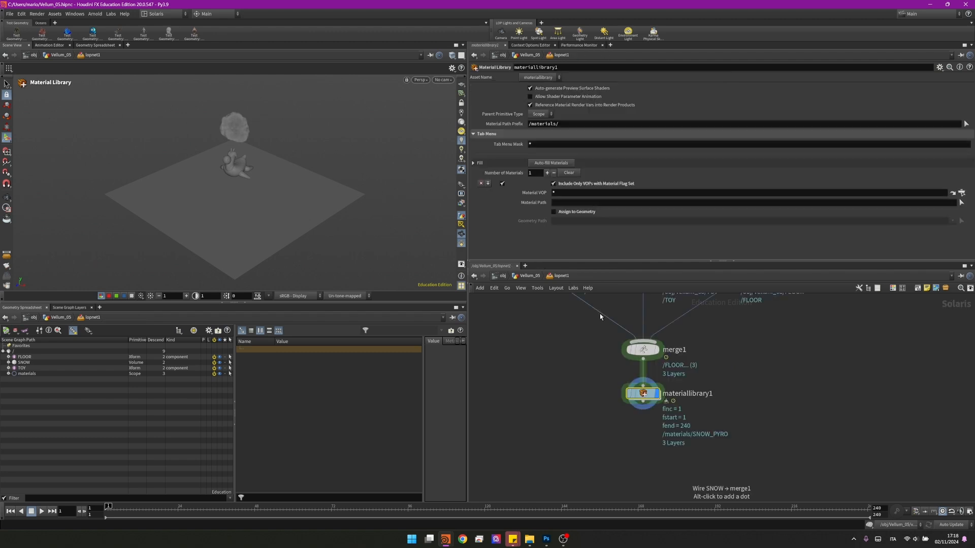
{"action": "mouse_move", "coordinate": [549, 166]}
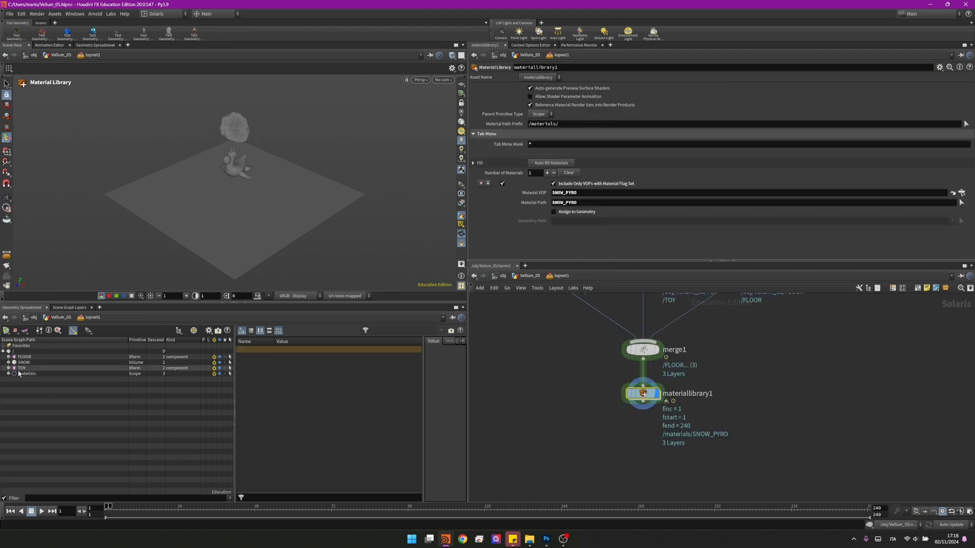
{"action": "left_click", "coordinate": [552, 211]}
{"action": "type", "text": "/SNOW"}
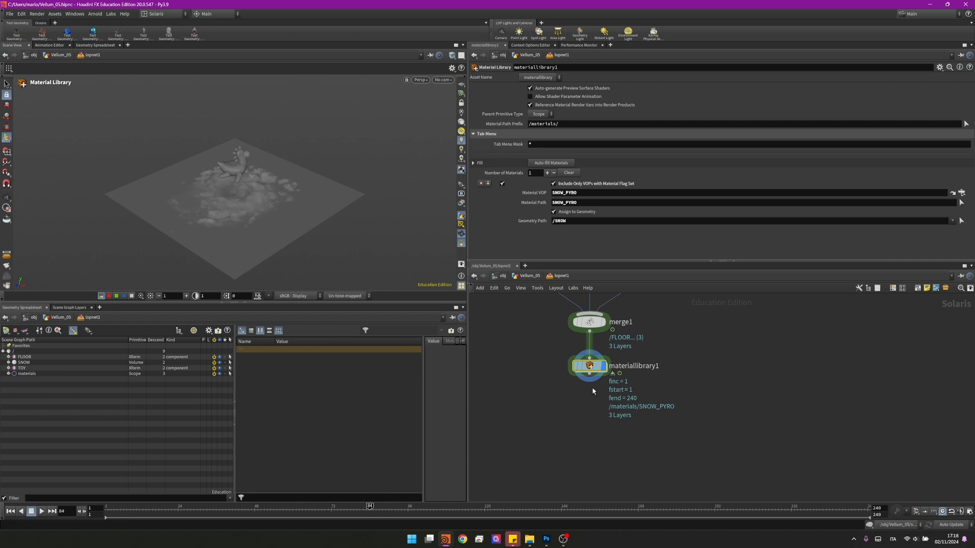
{"action": "key", "text": "Tab"}
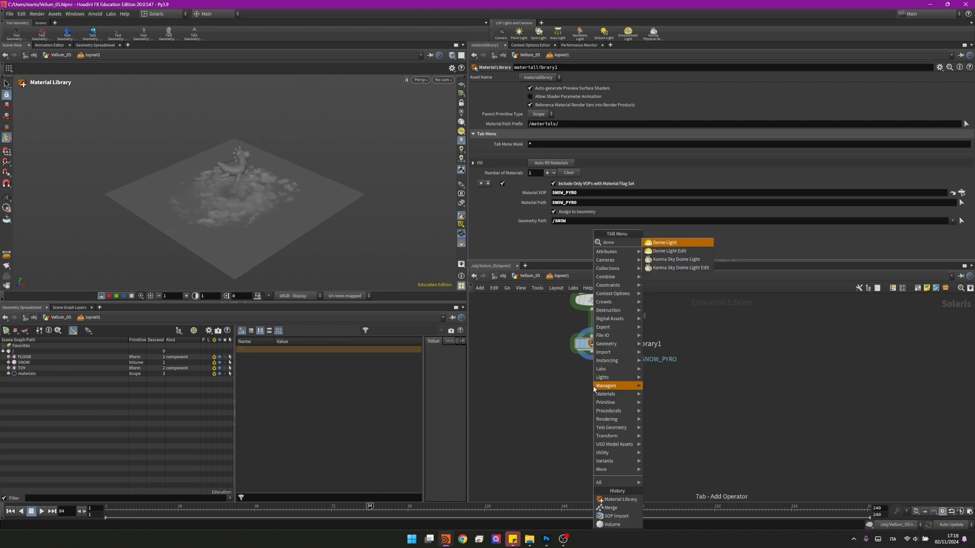
Step: Add a dome light with the snowy_forest_path HDR after the material library and preview with Karma XPU
{"action": "left_click", "coordinate": [665, 243]}
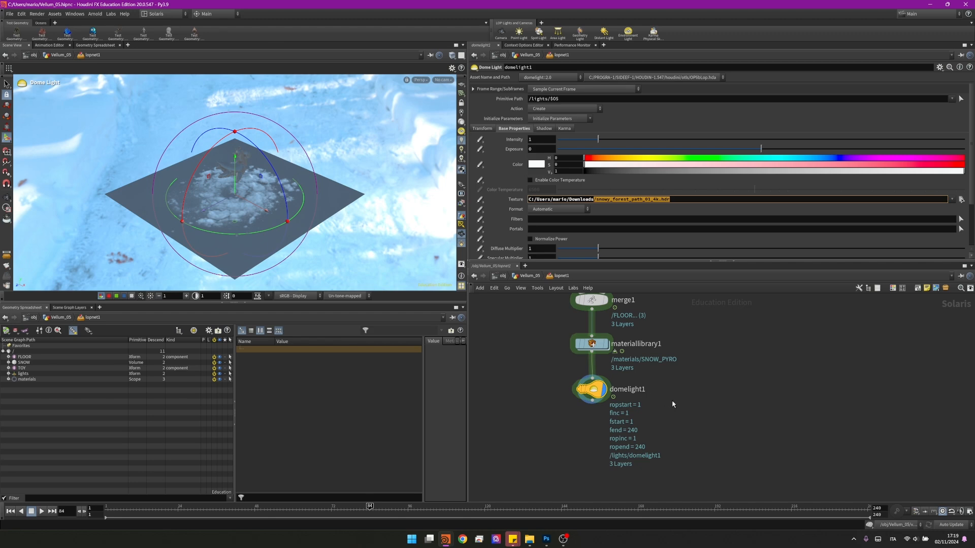
{"action": "left_click", "coordinate": [444, 79]}
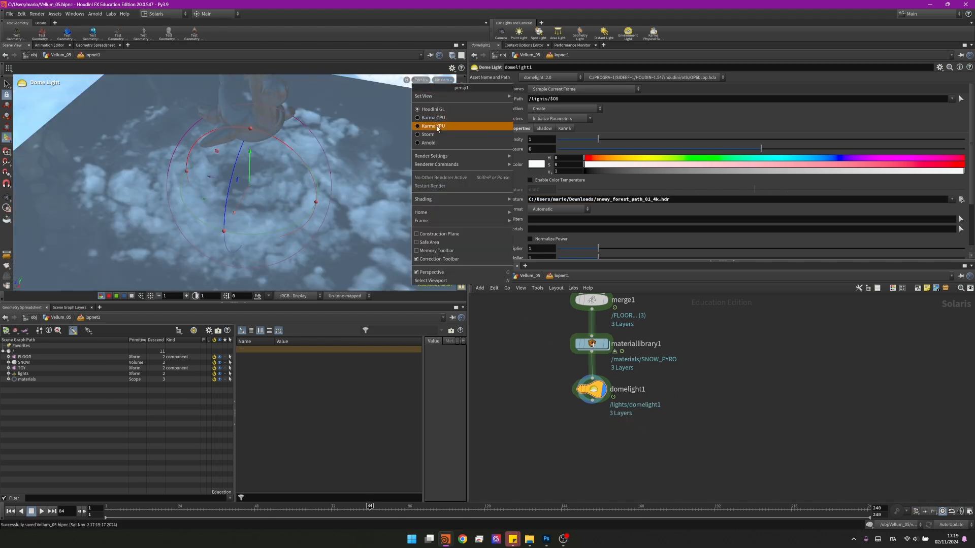
{"action": "left_click", "coordinate": [432, 126]}
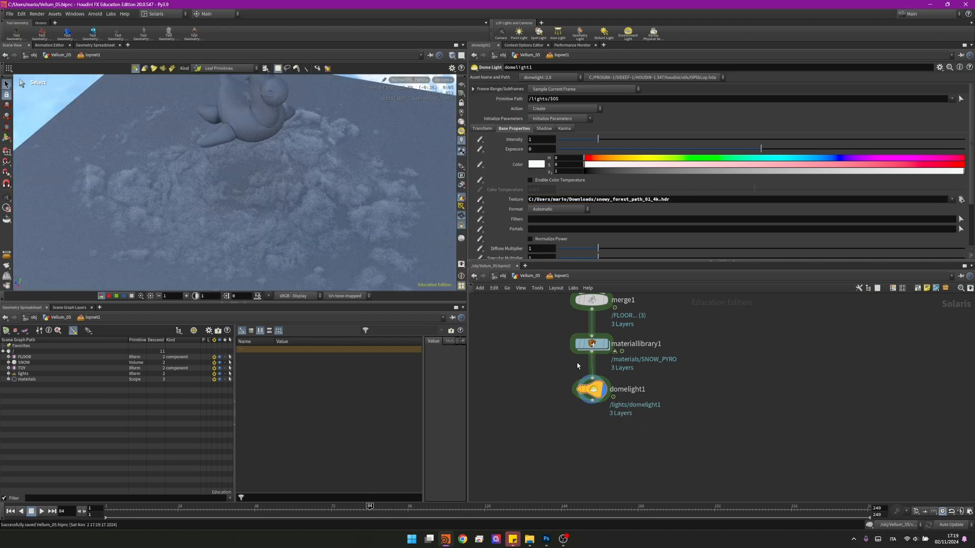
Step: Set SNOW_PYRO's Density Scale to 15 and Shadow Density to 0.14 inside materiallibrary1
{"action": "double_click", "coordinate": [591, 344]}
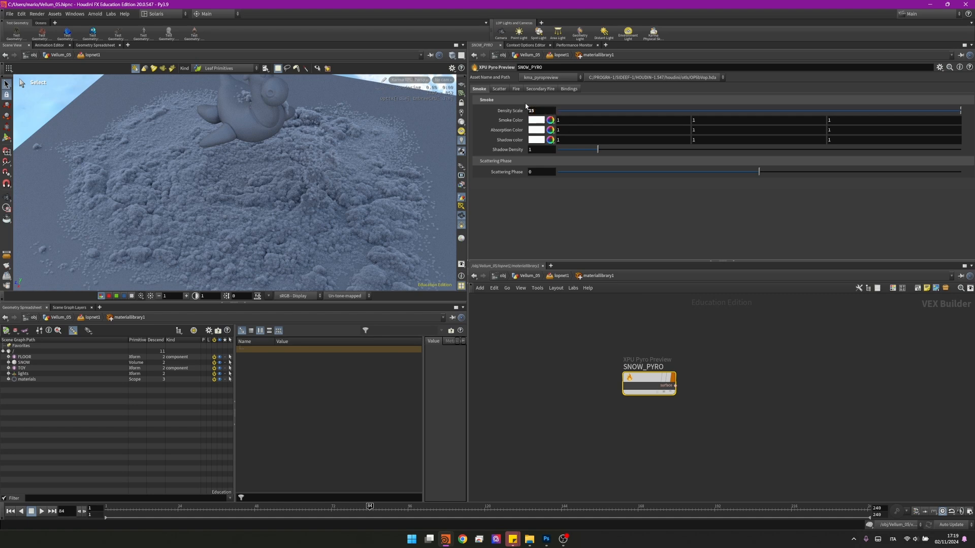
{"action": "left_click", "coordinate": [541, 150]}
{"action": "type", "text": "0.14"}
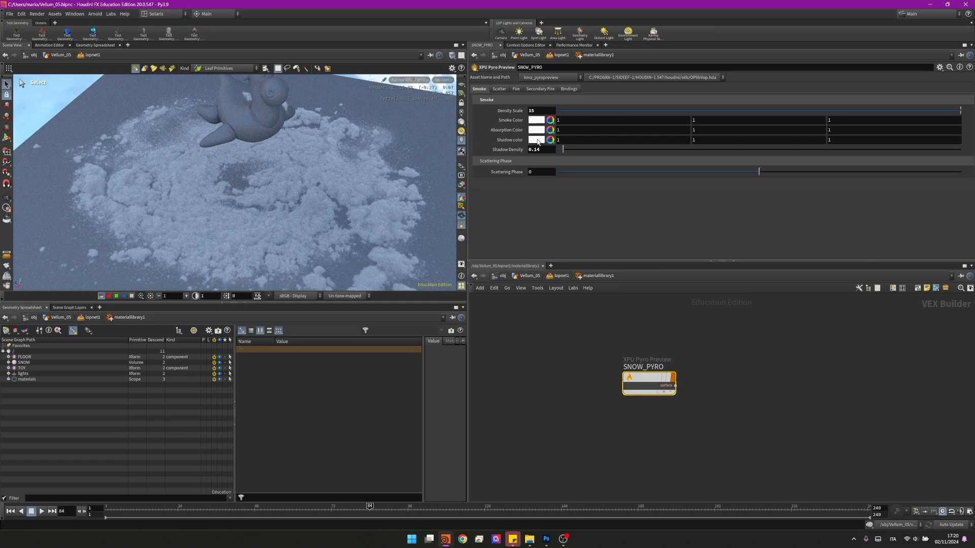
{"action": "left_click", "coordinate": [536, 140]}
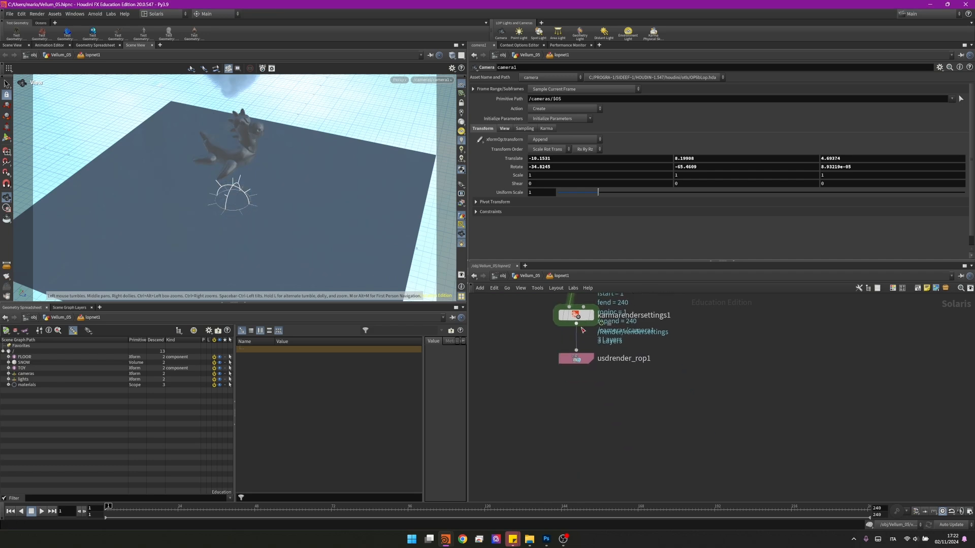
Step: Configure Karma Render Settings (XPU, 1920x1080, 128 samples, Snow.$F4.exr) and a usdrender_rop for frames 1–99
{"action": "left_click", "coordinate": [575, 314]}
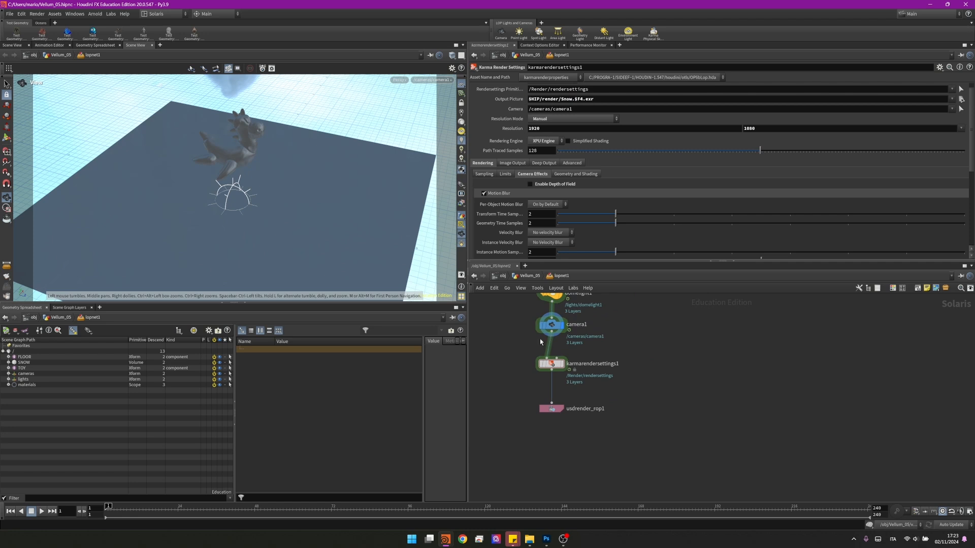
{"action": "left_click", "coordinate": [550, 408]}
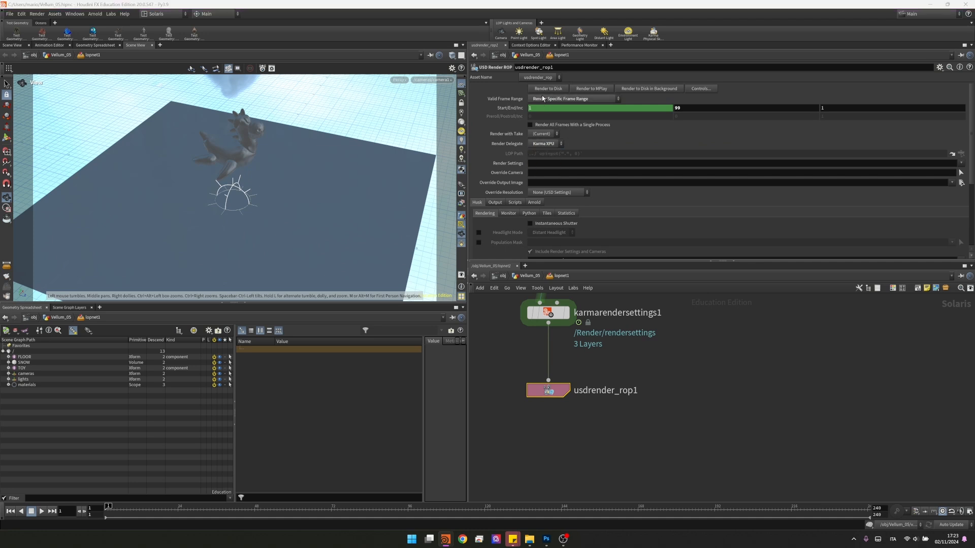
{"action": "mouse_move", "coordinate": [627, 131]}
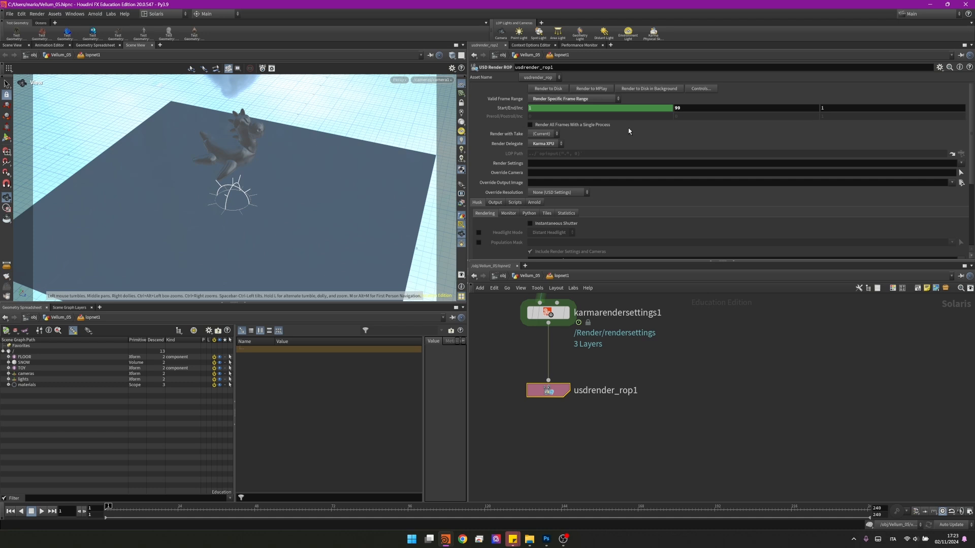